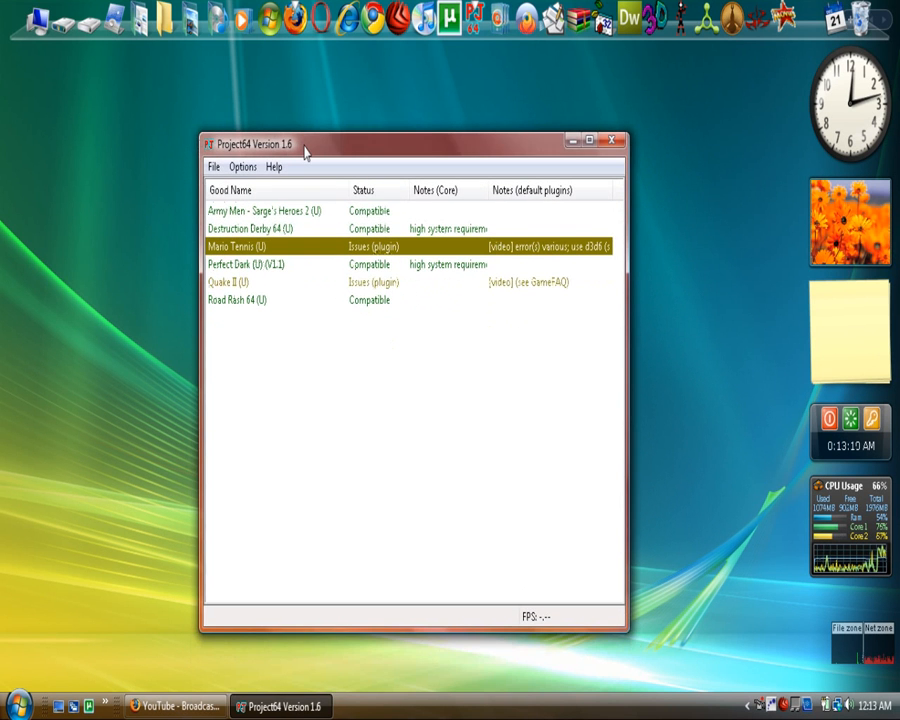
- Browse the ROM list, highlighting Road Rash 64, Destruction Derby 64, Army Men and Perfect Dark
{"action": "left_click_drag", "start_coordinate": [304, 144], "coordinate": [300, 120]}
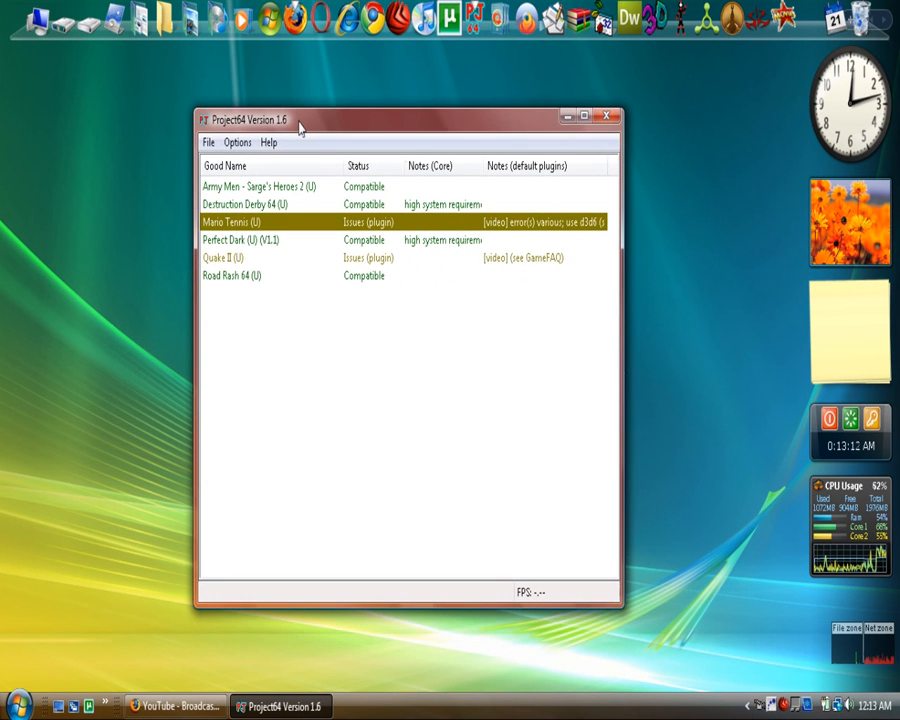
{"action": "left_click", "coordinate": [240, 276]}
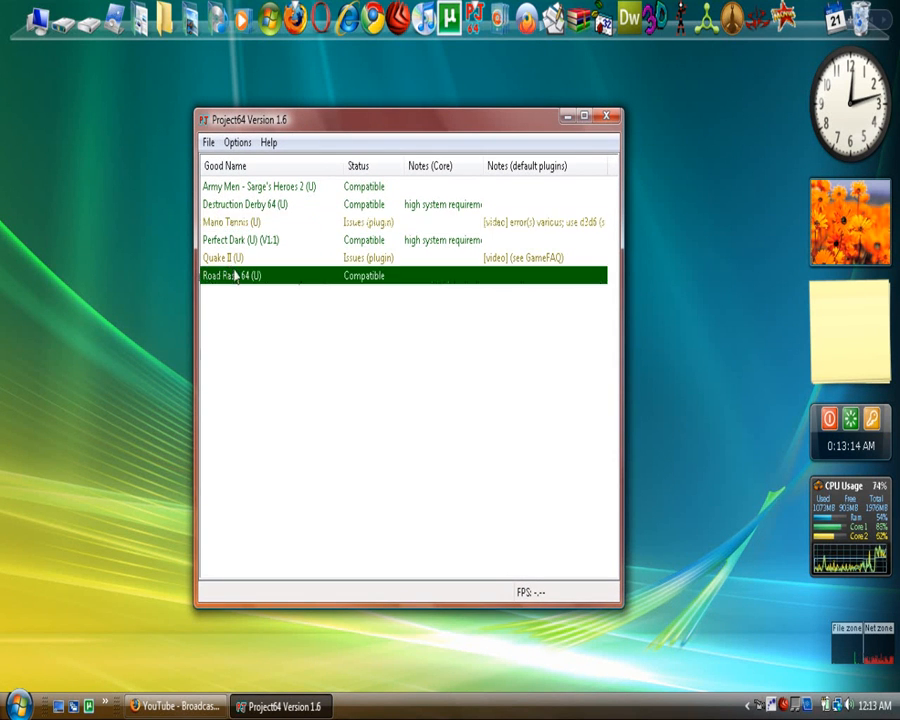
{"action": "left_click", "coordinate": [250, 204]}
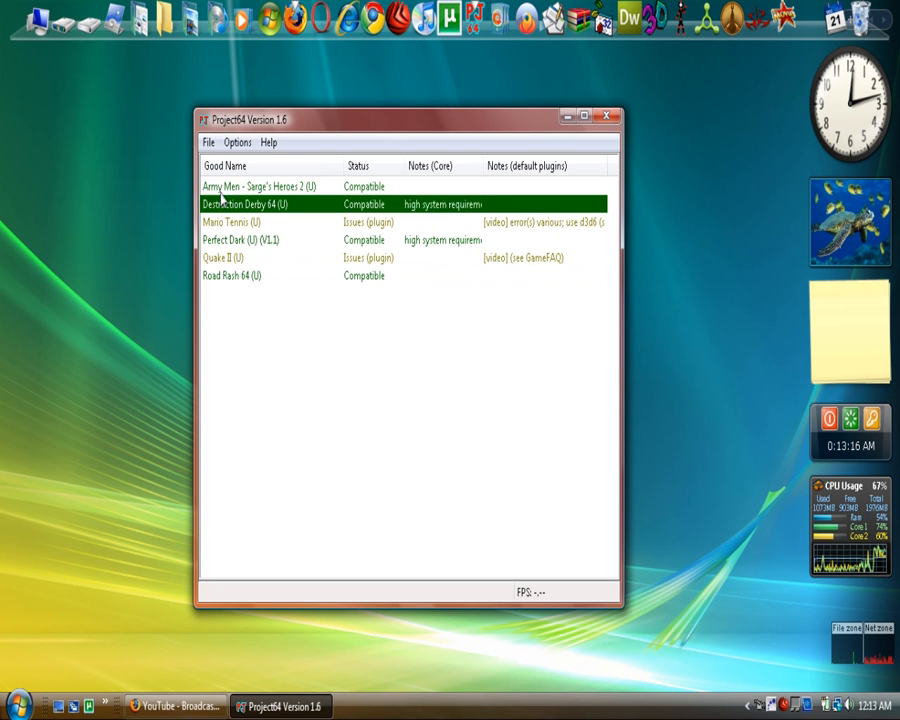
{"action": "left_click", "coordinate": [232, 276]}
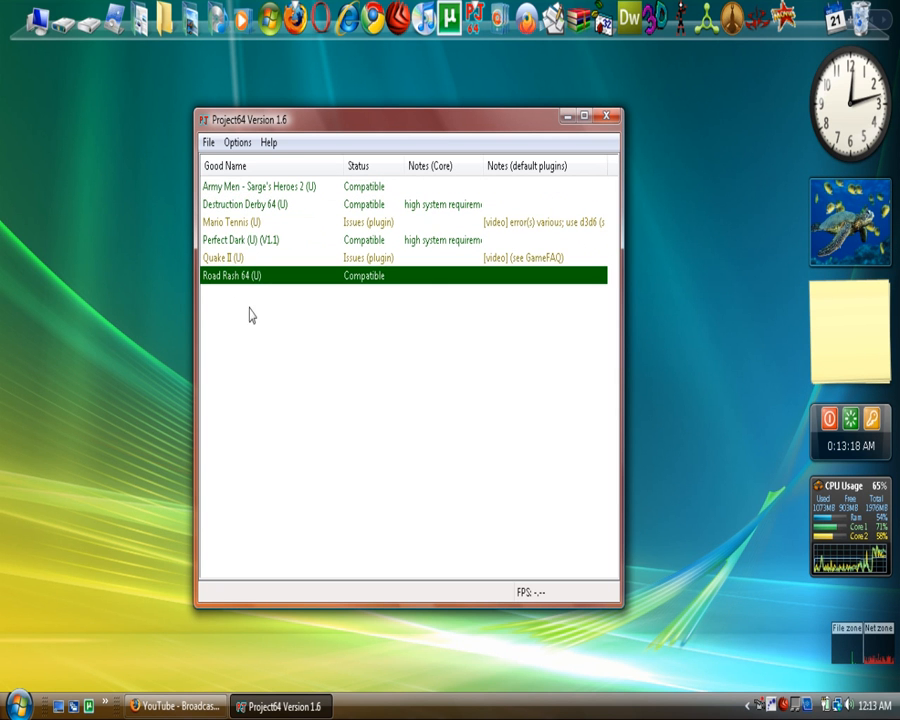
{"action": "mouse_move", "coordinate": [292, 210]}
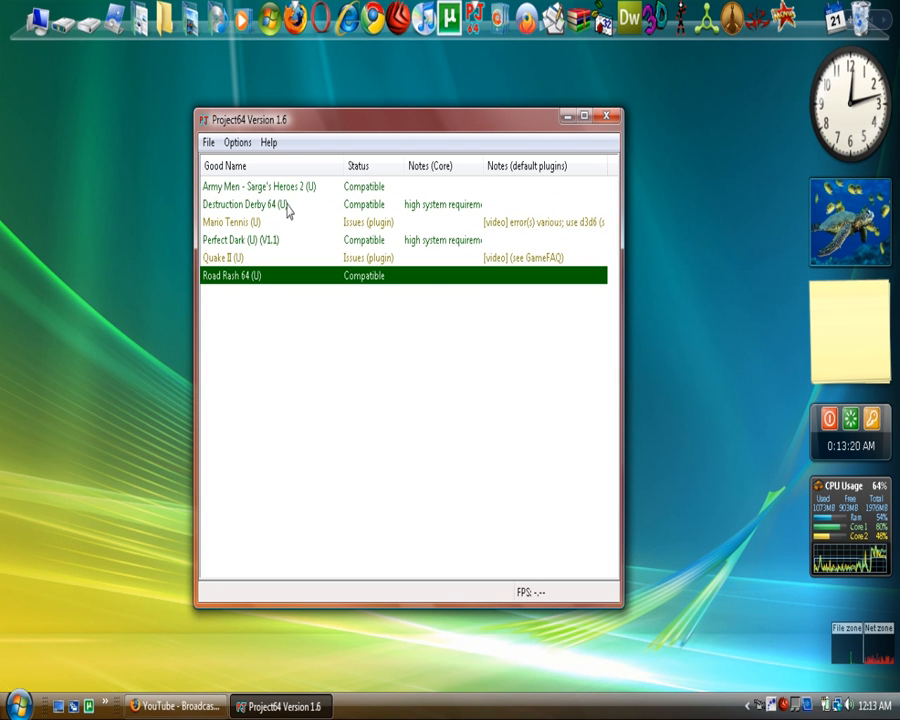
{"action": "left_click", "coordinate": [260, 186]}
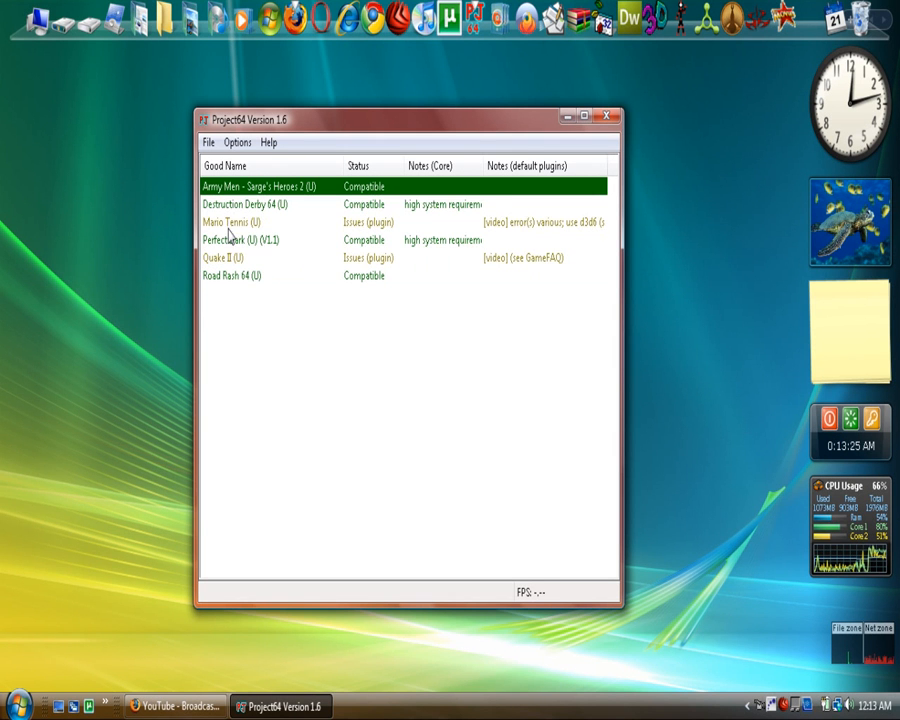
{"action": "left_click", "coordinate": [250, 240]}
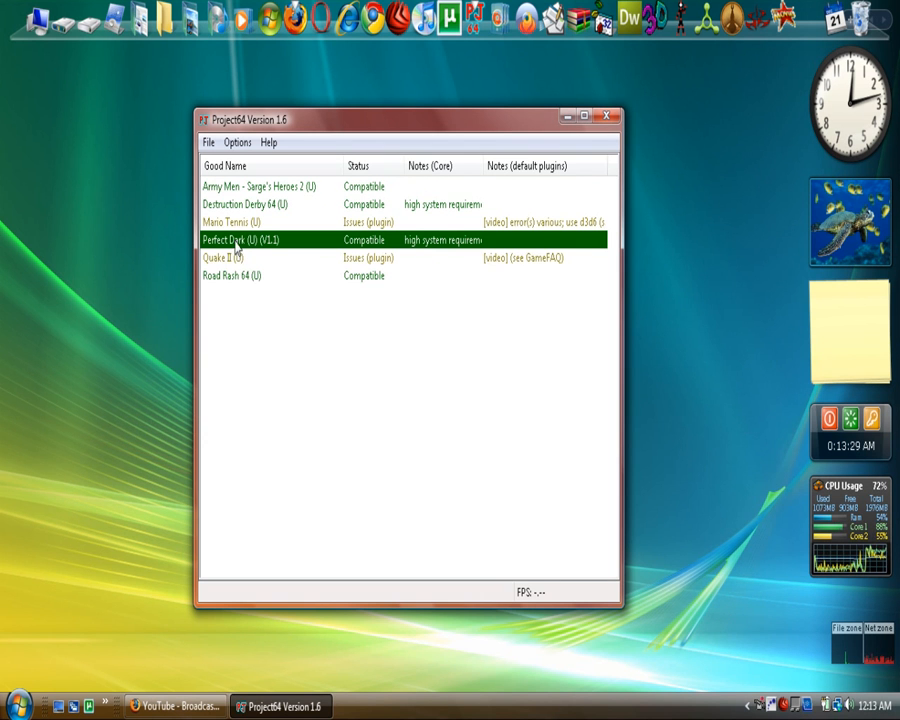
{"action": "left_click", "coordinate": [232, 276]}
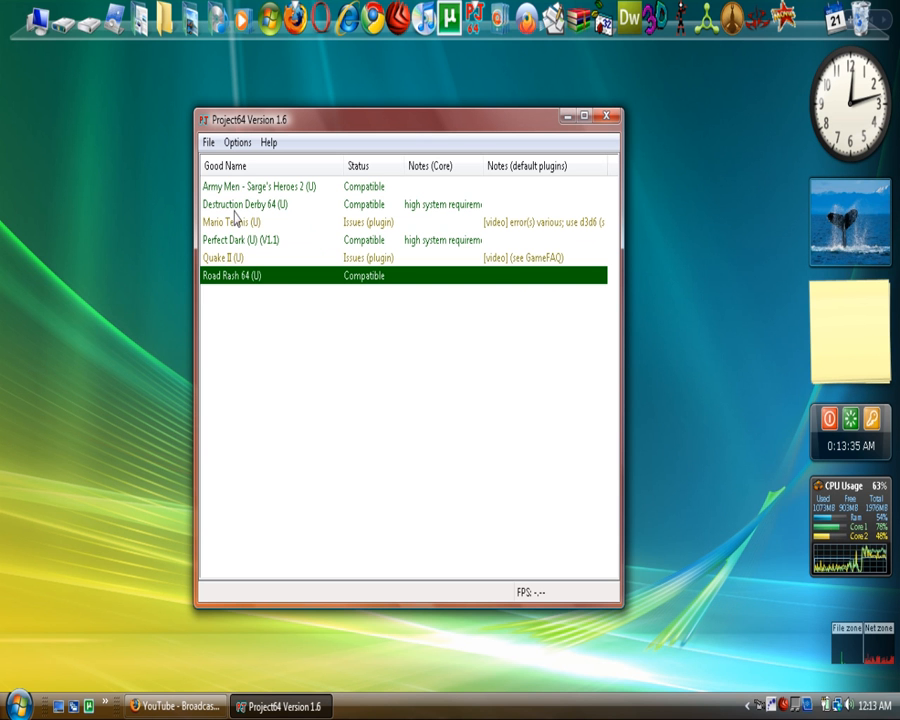
{"action": "mouse_move", "coordinate": [240, 198]}
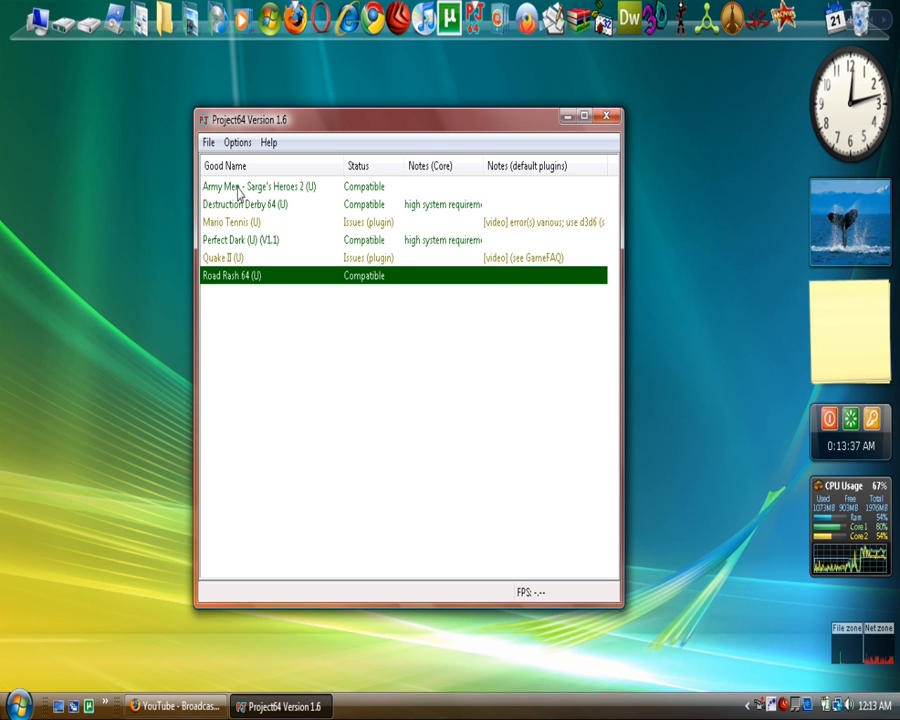
- Launch Perfect Dark, let its opening cutscene play, then close the emulator
{"action": "double_click", "coordinate": [232, 276]}
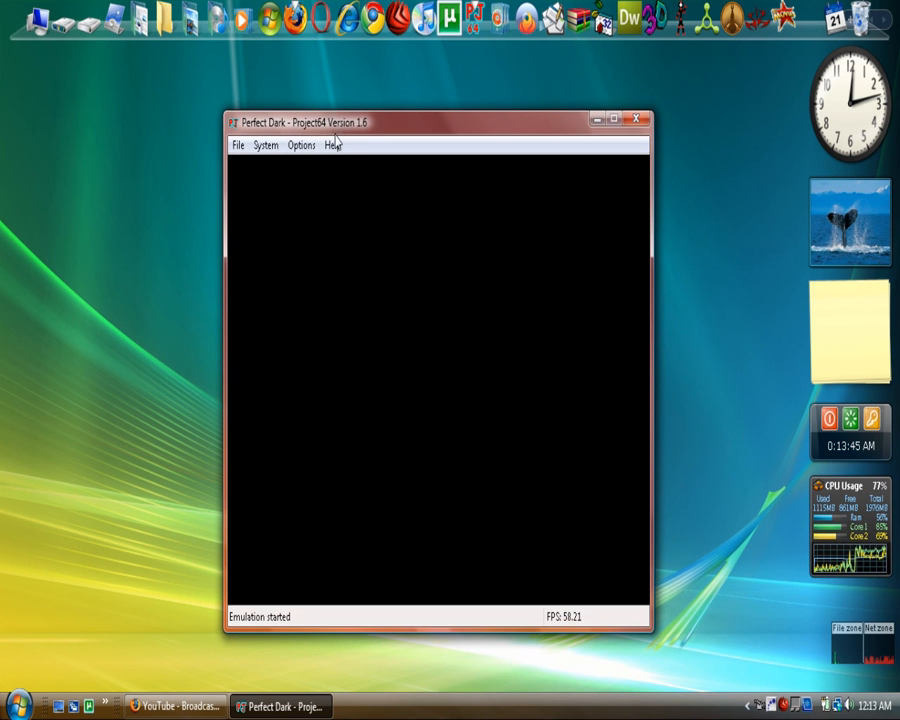
{"action": "mouse_move", "coordinate": [412, 428]}
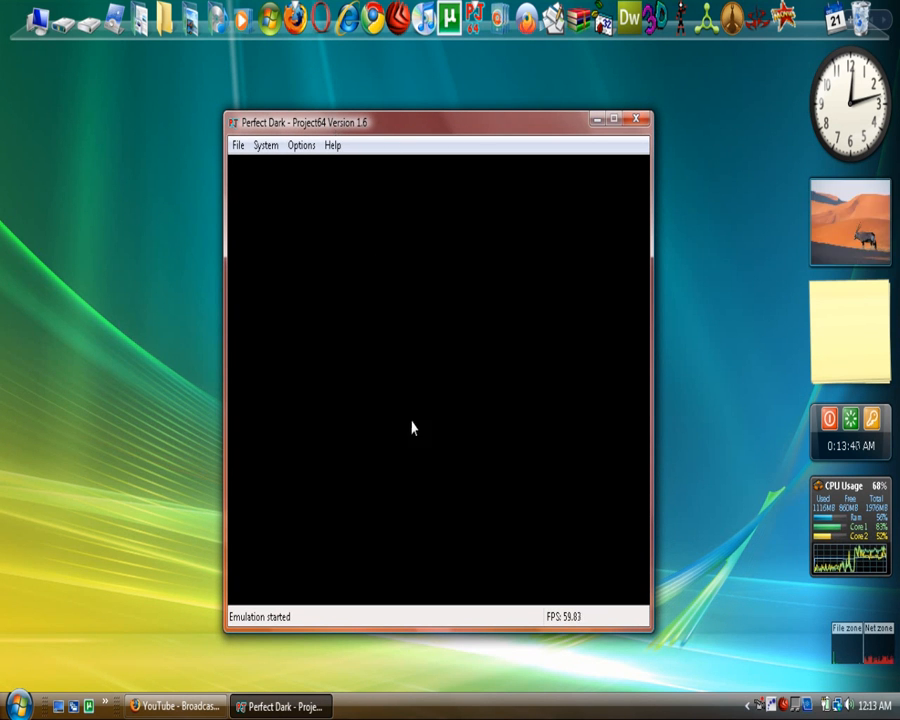
{"action": "mouse_move", "coordinate": [422, 424]}
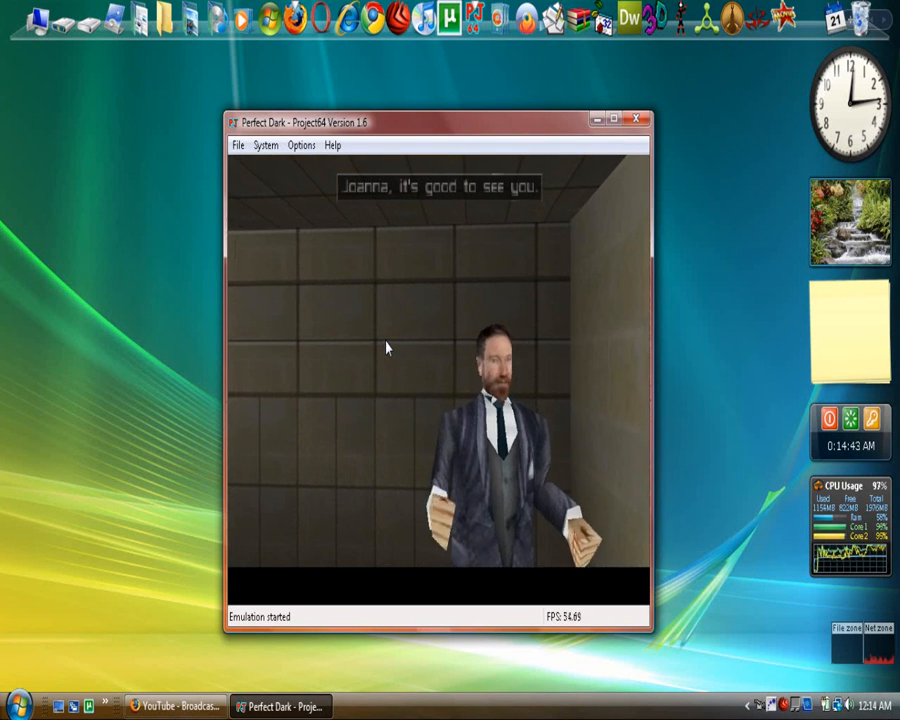
{"action": "left_click", "coordinate": [636, 116]}
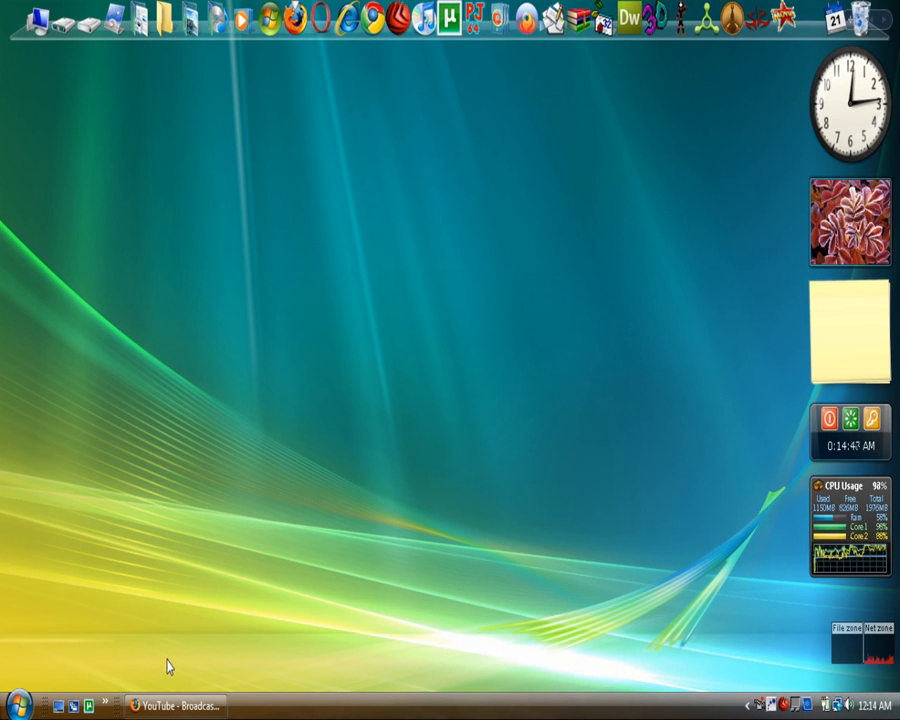
{"action": "mouse_move", "coordinate": [258, 440]}
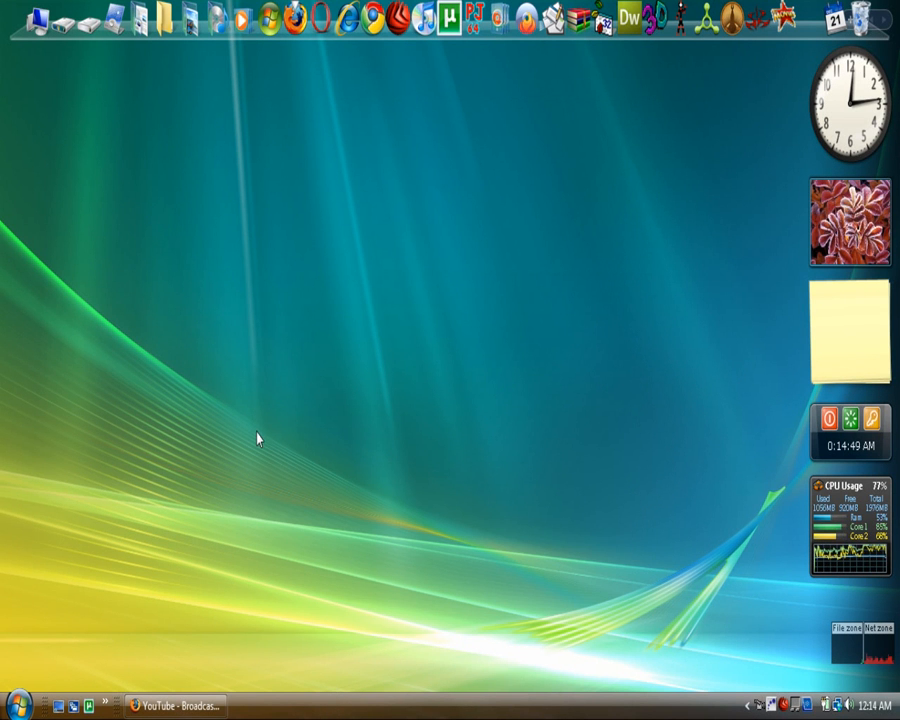
{"action": "mouse_move", "coordinate": [316, 168]}
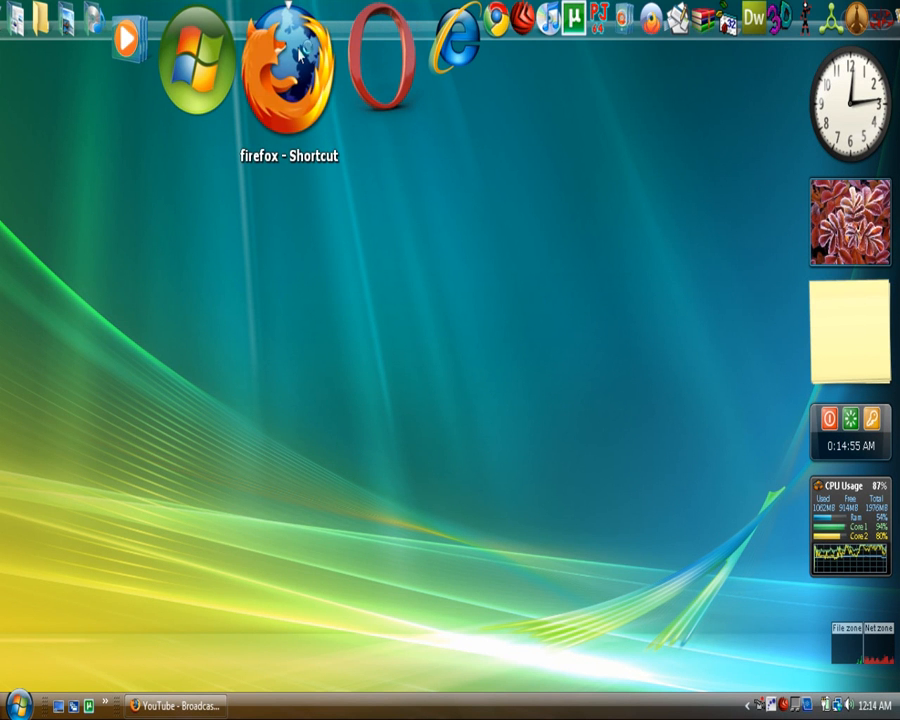
- Launch Firefox from the desktop dock shortcut
{"action": "double_click", "coordinate": [288, 80]}
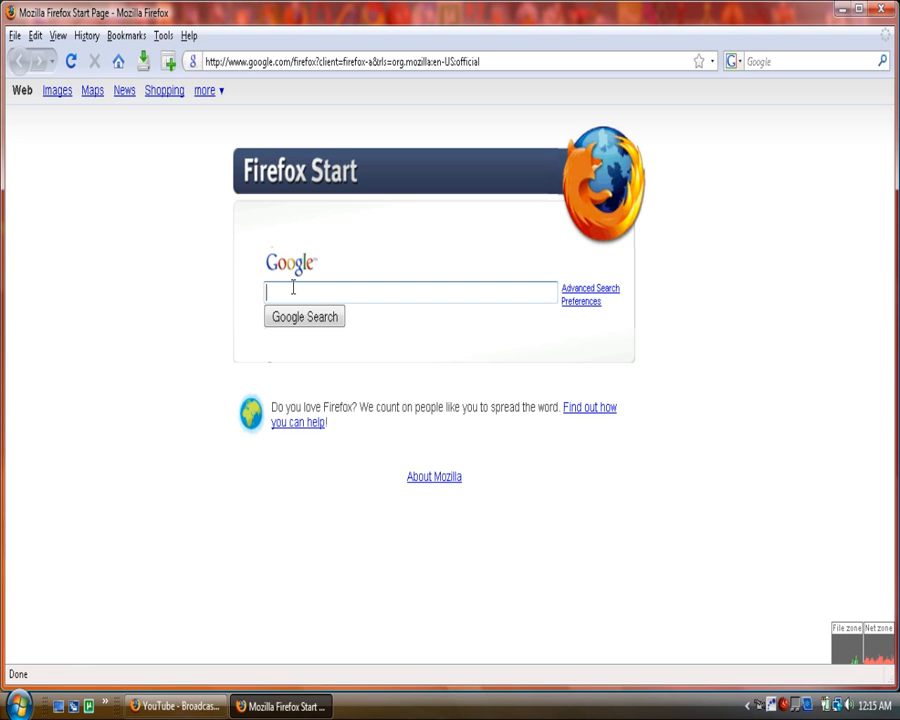
- Search Google for 'emu zone' and open The Emulator Zone result
{"action": "type", "text": "emu"}
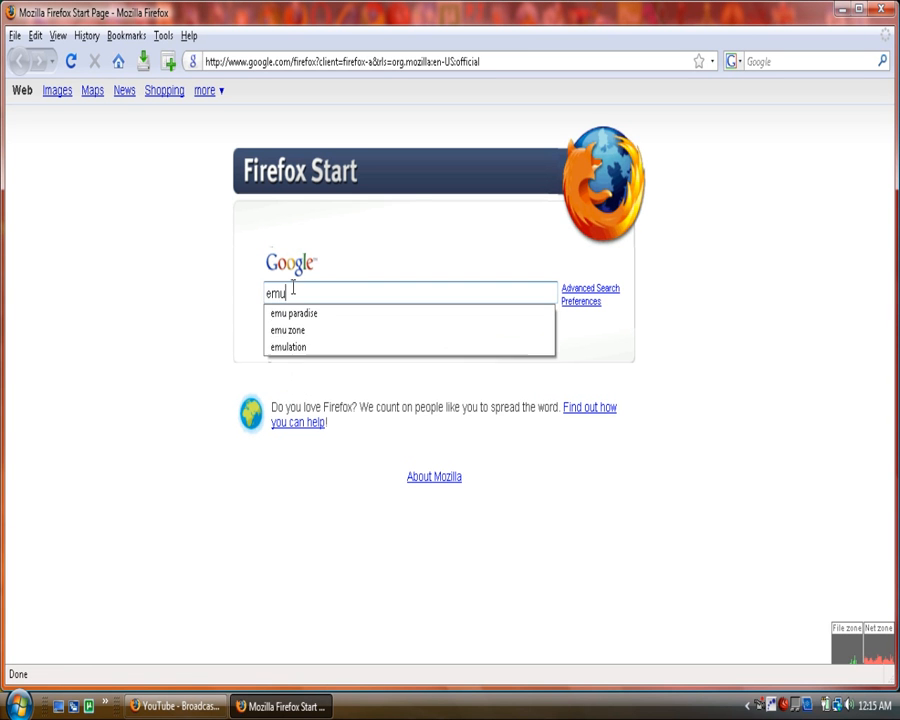
{"action": "type", "text": "zone"}
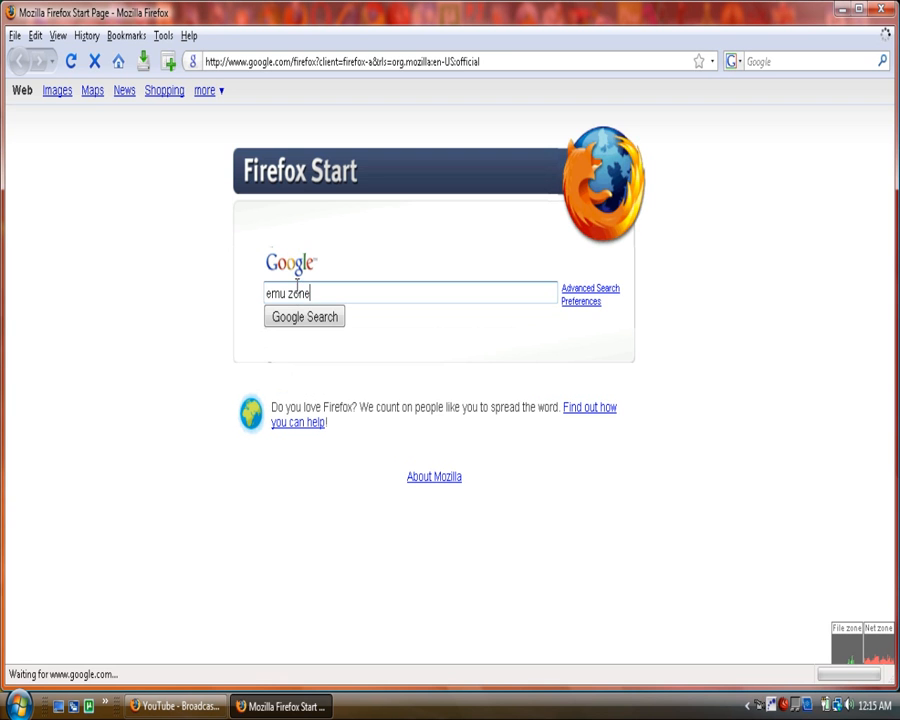
{"action": "left_click", "coordinate": [304, 316]}
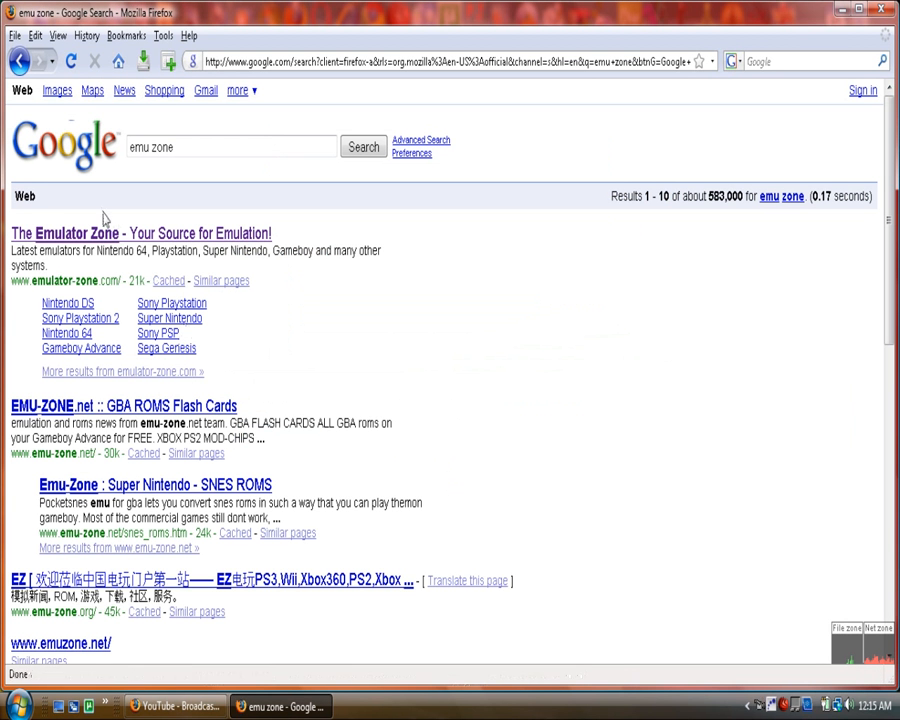
{"action": "mouse_move", "coordinate": [64, 252]}
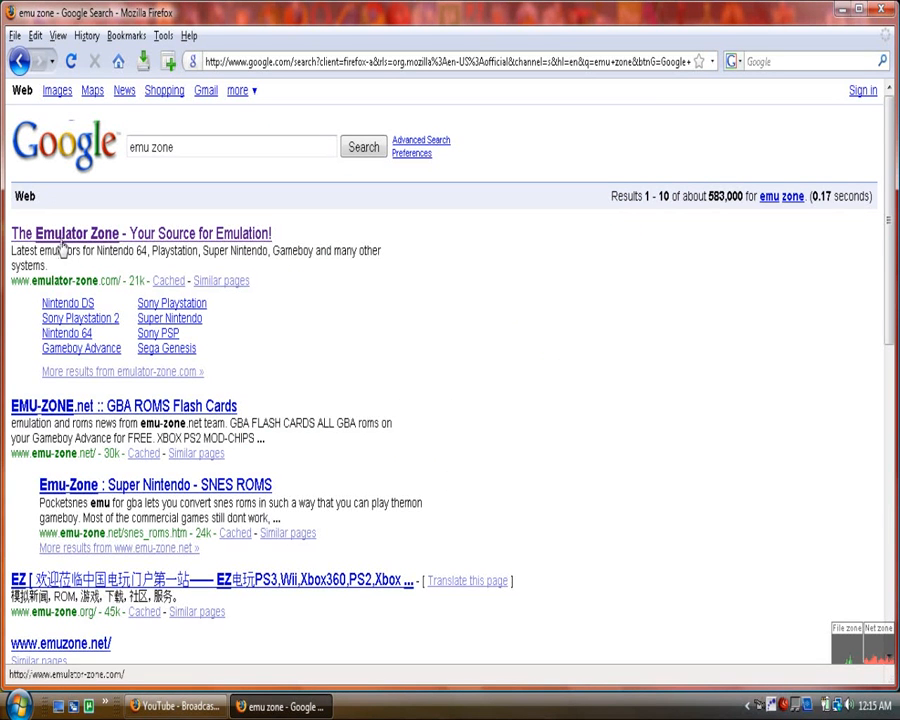
{"action": "left_click", "coordinate": [144, 232]}
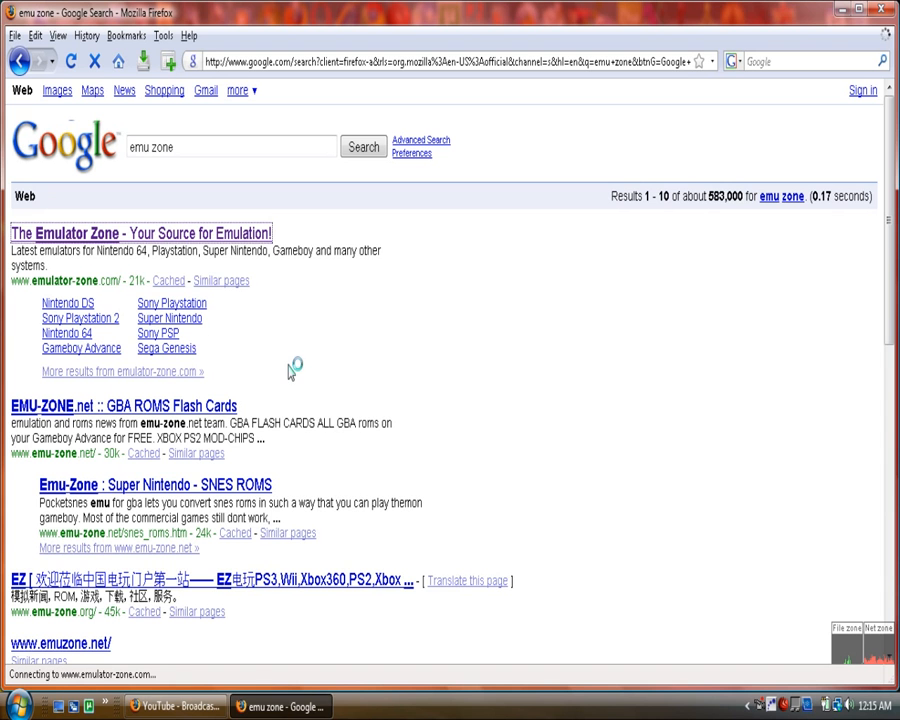
{"action": "mouse_move", "coordinate": [256, 298]}
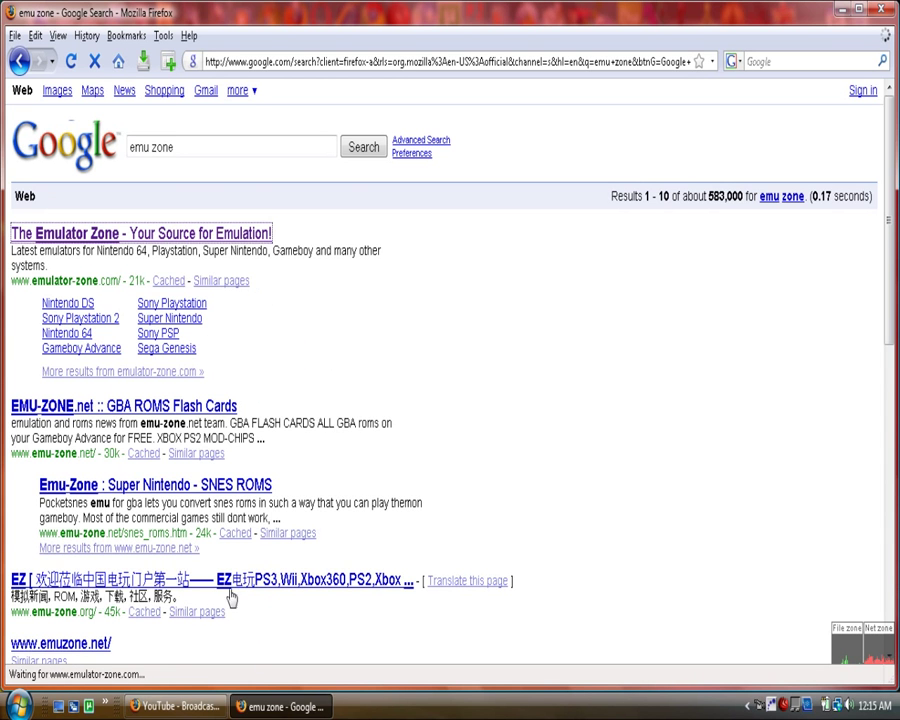
{"action": "left_click", "coordinate": [144, 232]}
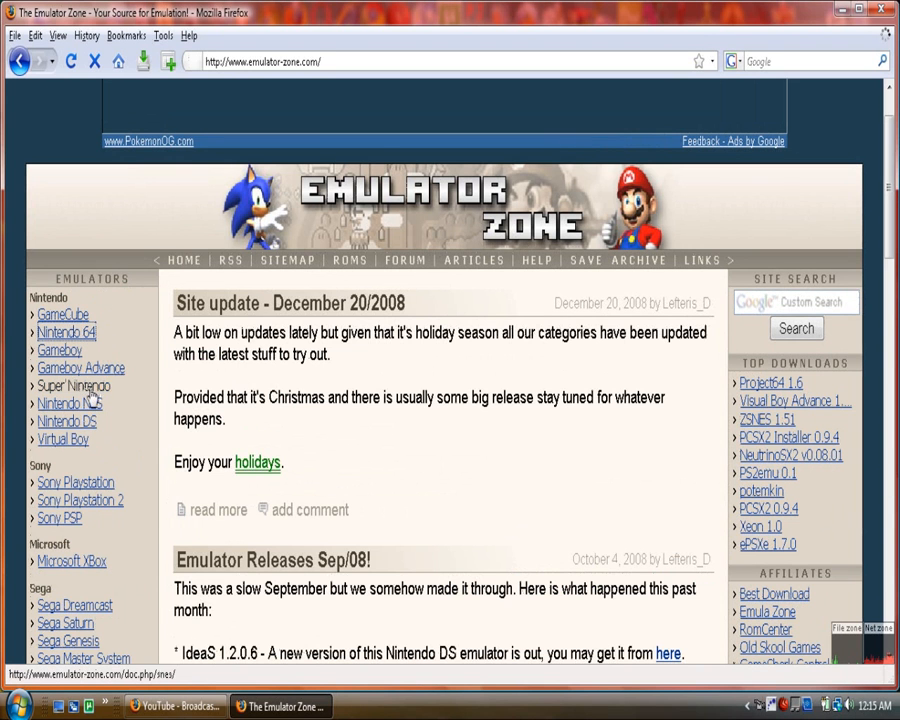
- Scroll the Nintendo 64 emulators list and open the Project64 page
{"action": "scroll", "scroll_direction": "down", "scroll_amount": 3}
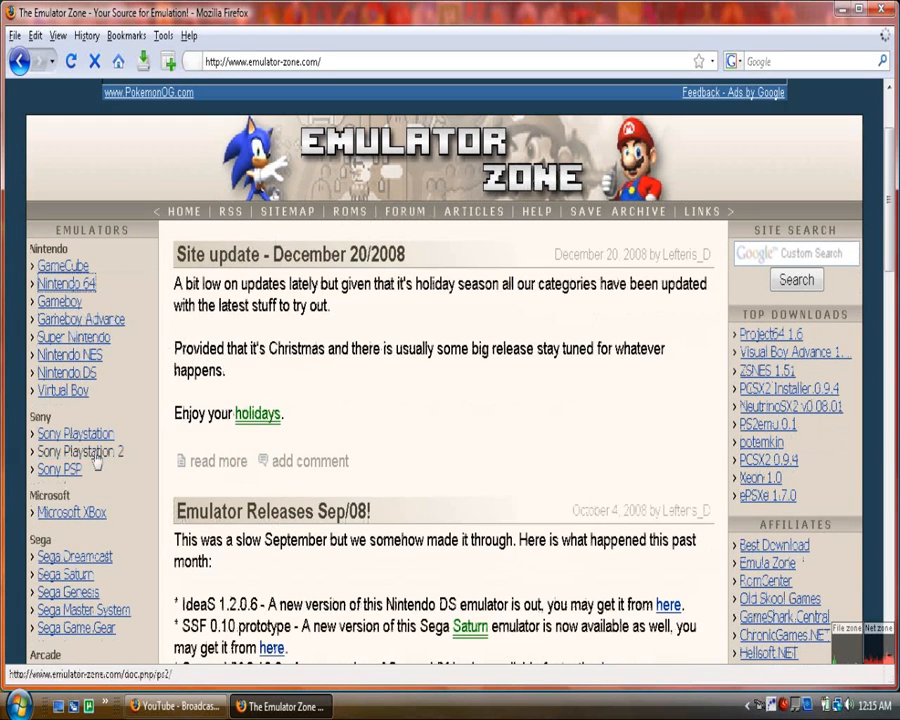
{"action": "scroll", "scroll_direction": "down", "scroll_amount": 3}
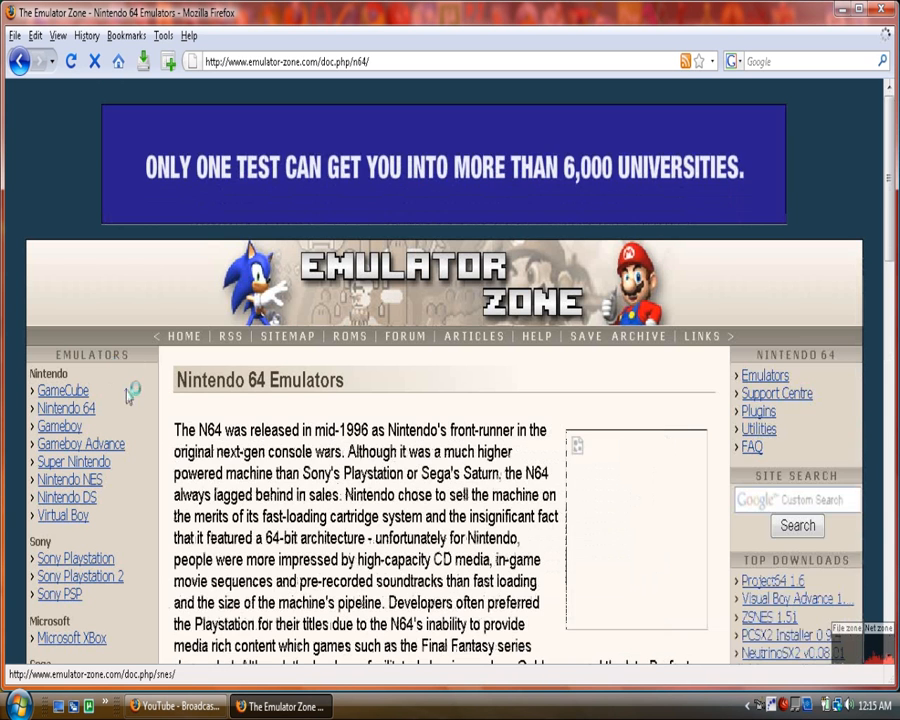
{"action": "scroll", "scroll_direction": "down", "scroll_amount": 3}
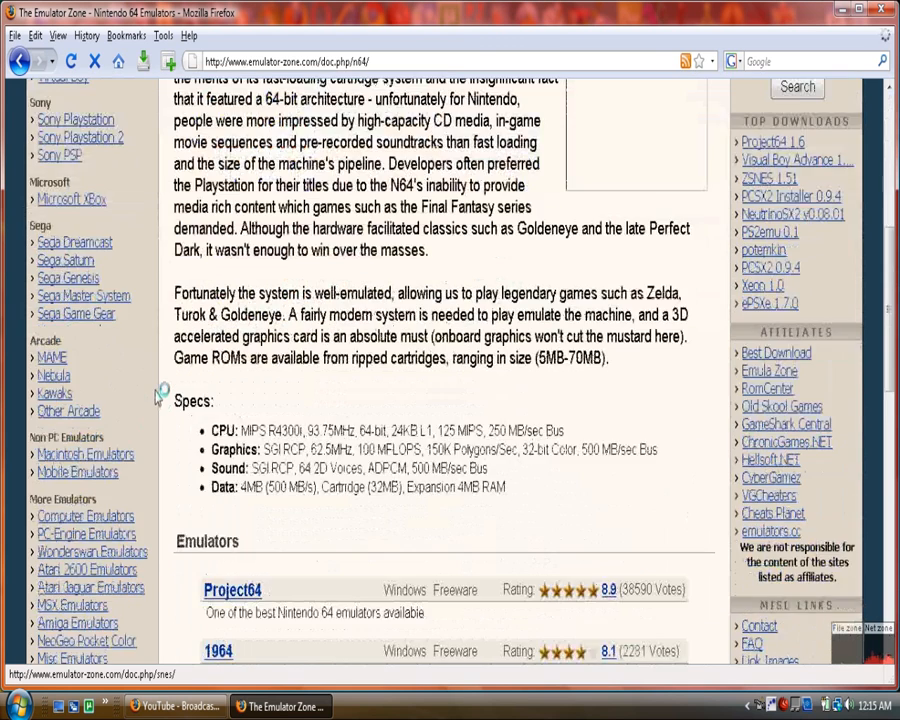
{"action": "scroll", "scroll_direction": "down", "scroll_amount": 3}
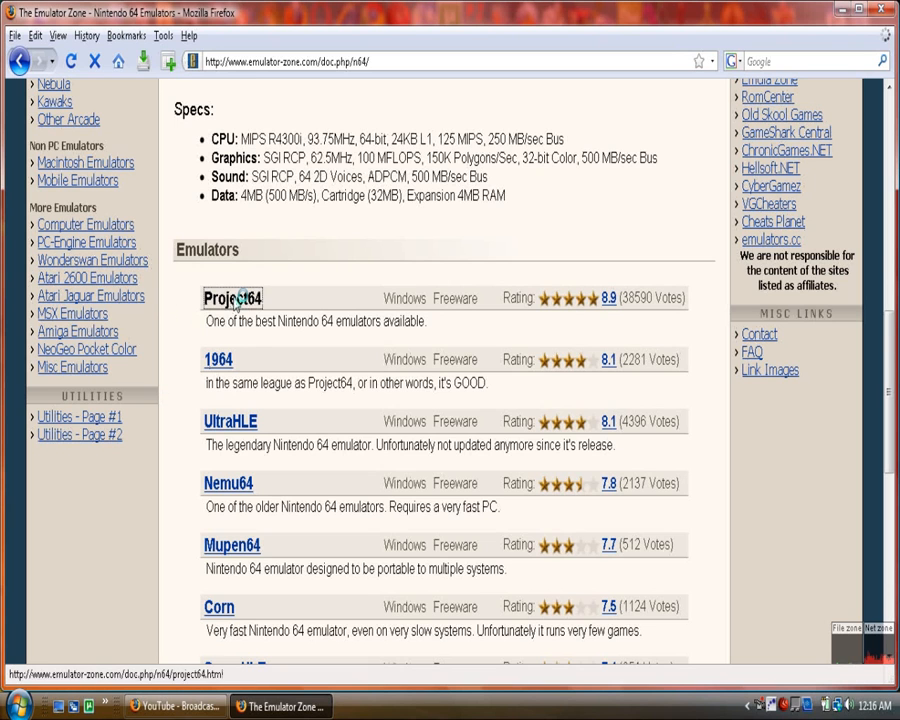
{"action": "left_click", "coordinate": [236, 300]}
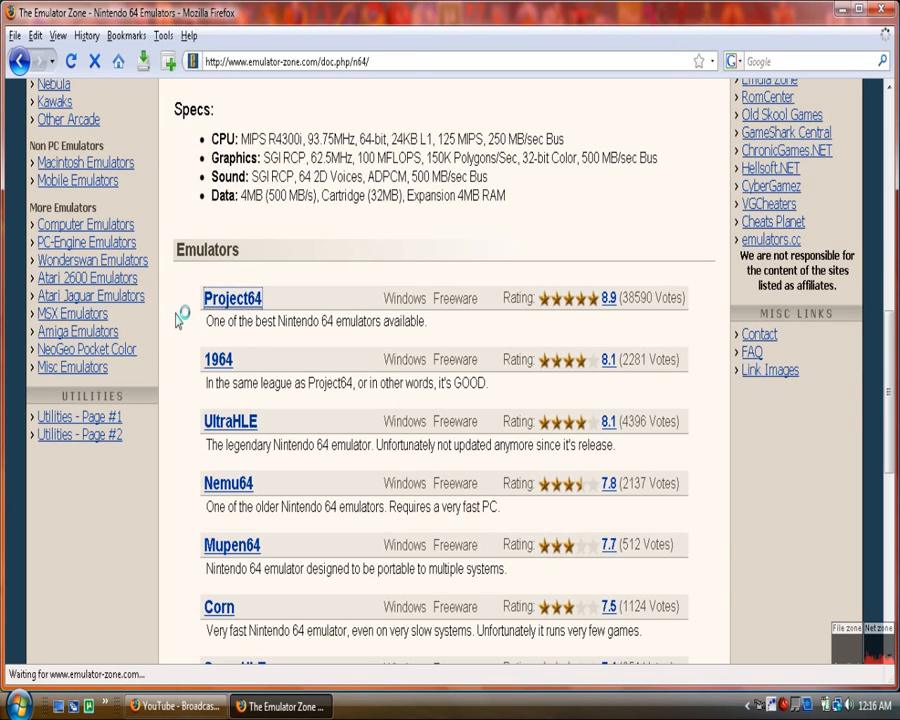
{"action": "left_click", "coordinate": [232, 298]}
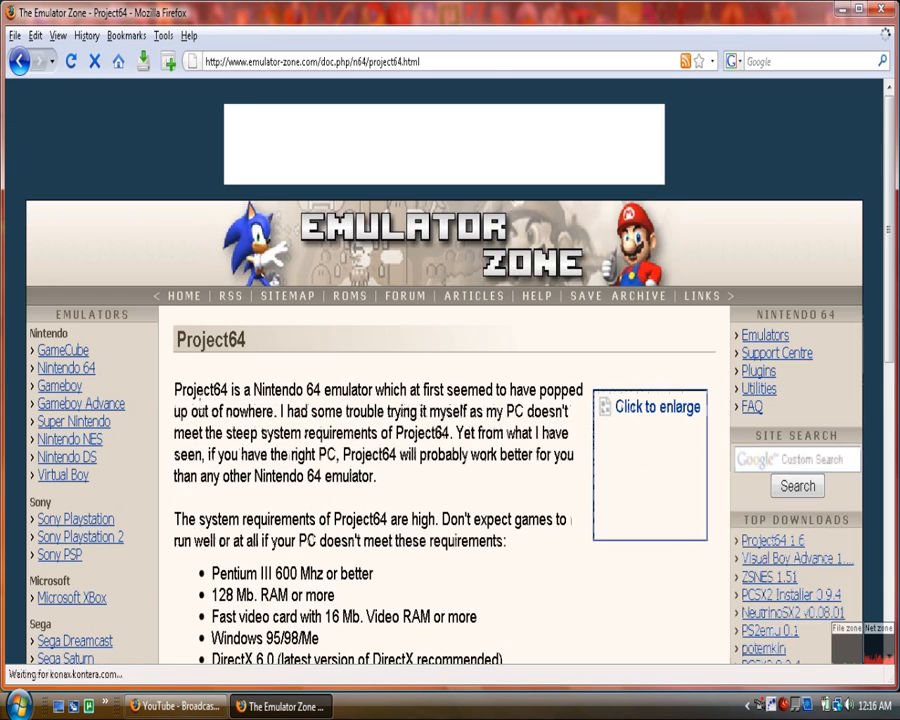
- Start downloading Project64 1.6 and choose to save project64_1.6.exe
{"action": "scroll", "scroll_direction": "down", "scroll_amount": 3}
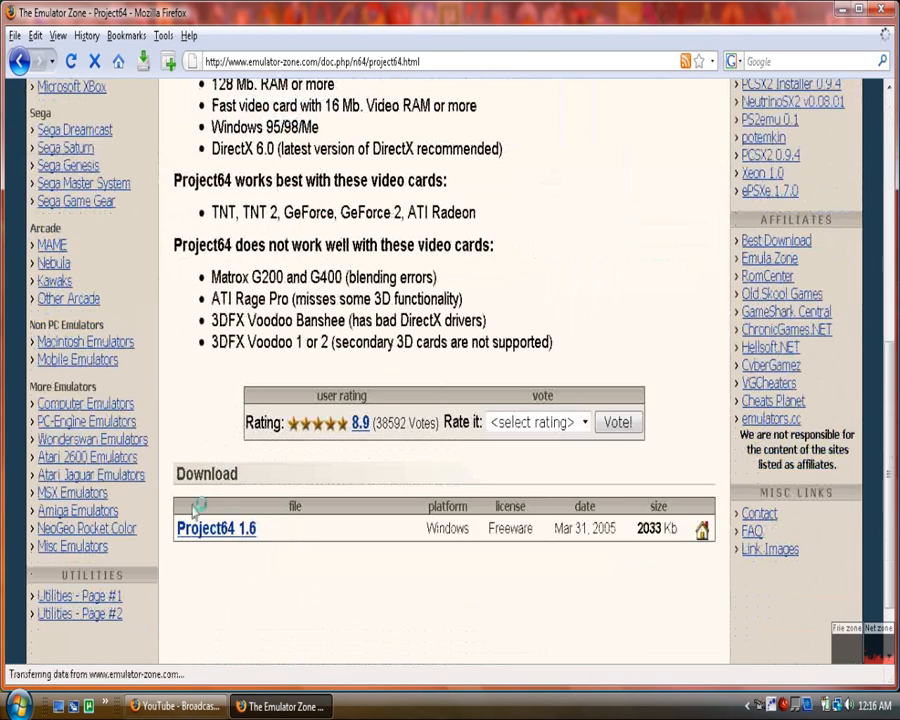
{"action": "left_click", "coordinate": [216, 528]}
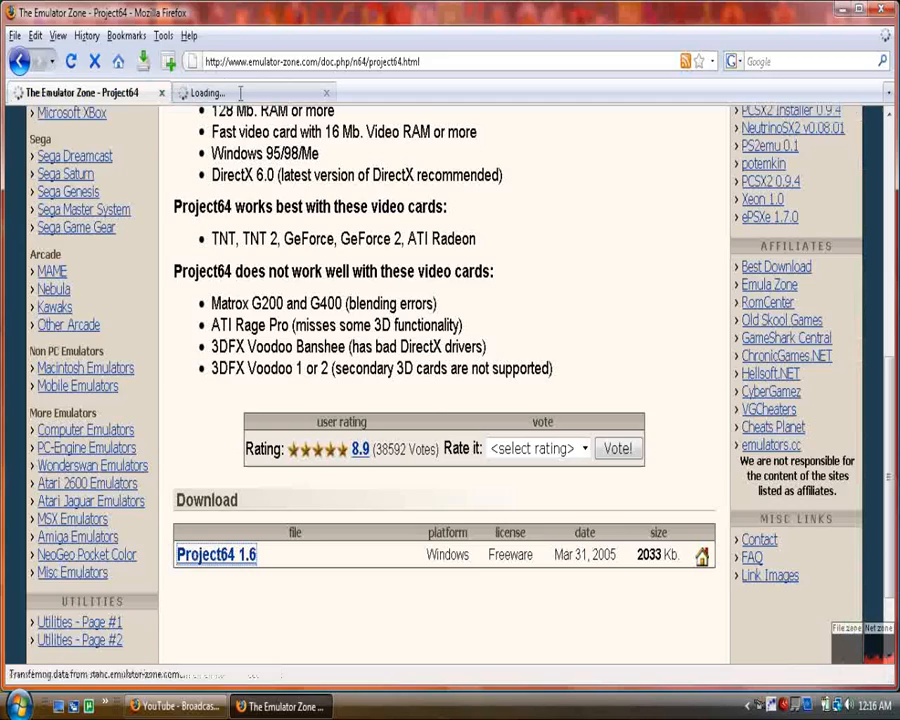
{"action": "left_click", "coordinate": [214, 554]}
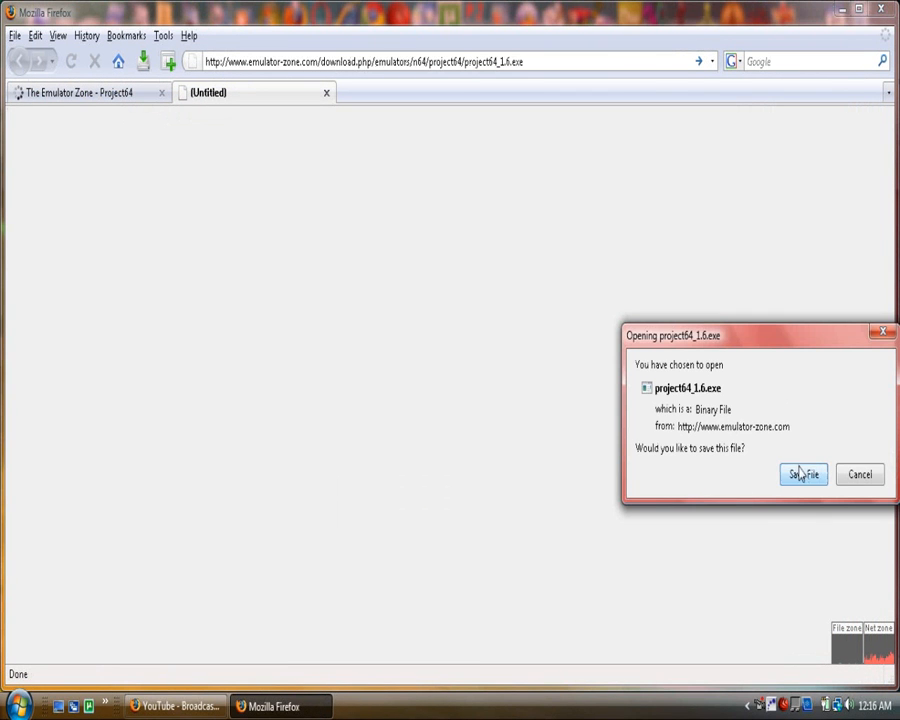
{"action": "left_click", "coordinate": [806, 474]}
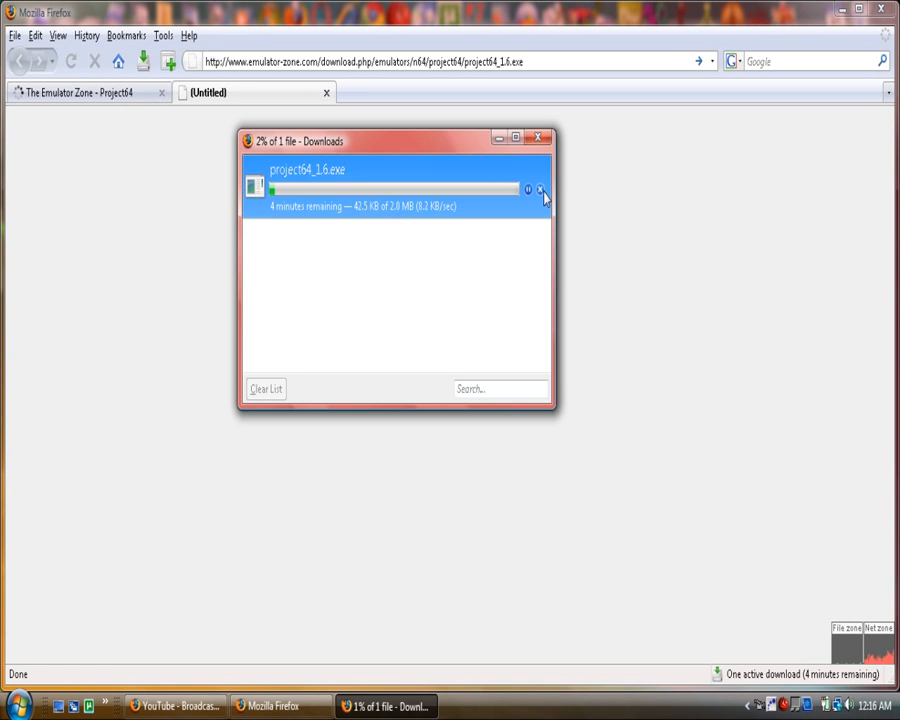
- Remove the cancelled download from the list, close its tab, and search Google for romulation.net
{"action": "right_click", "coordinate": [350, 184]}
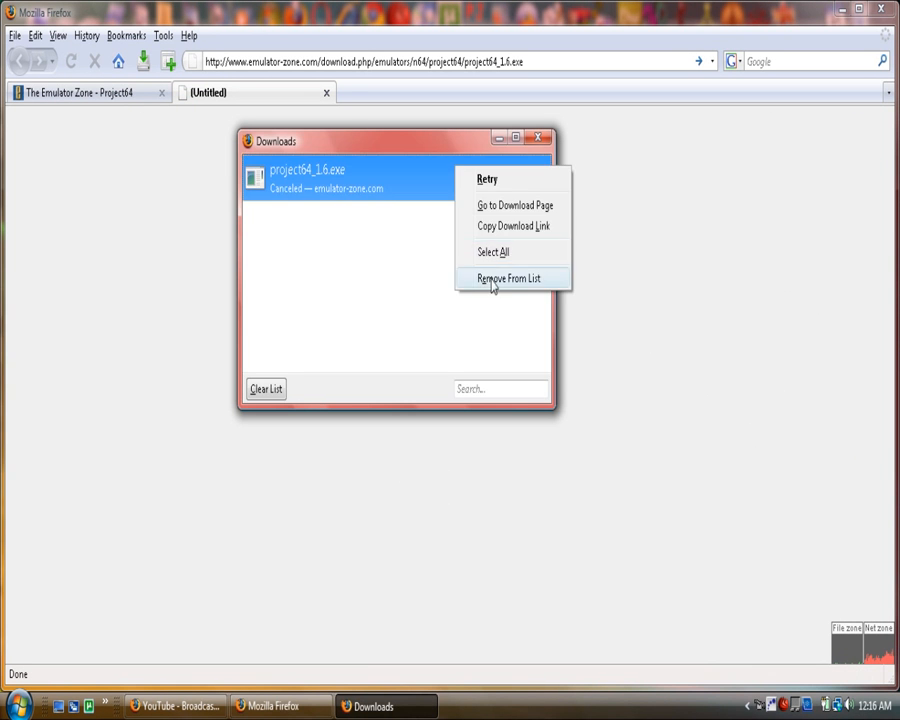
{"action": "left_click", "coordinate": [508, 278]}
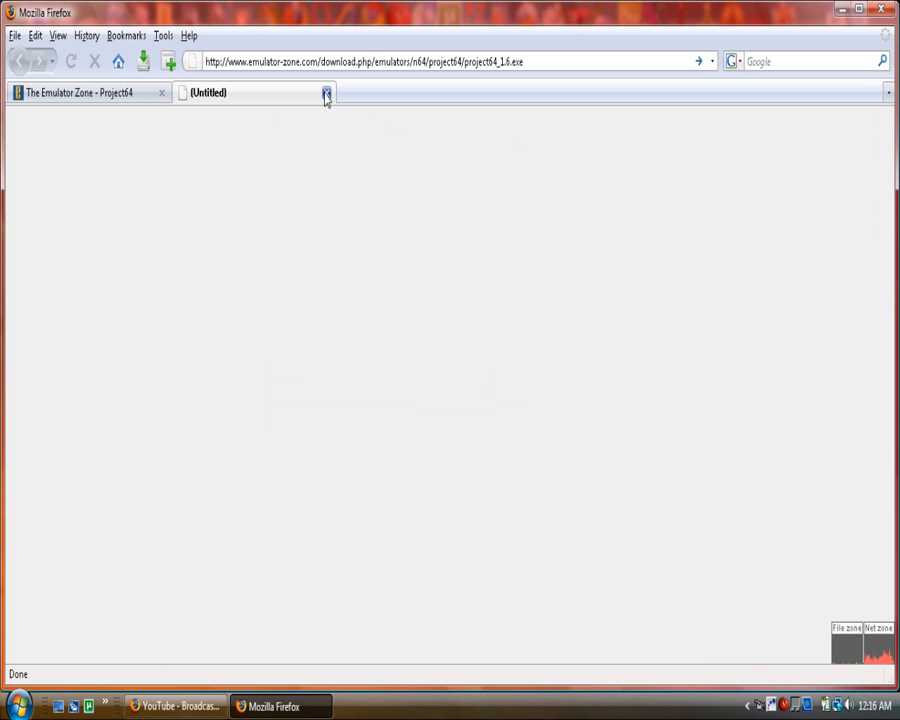
{"action": "left_click", "coordinate": [324, 96]}
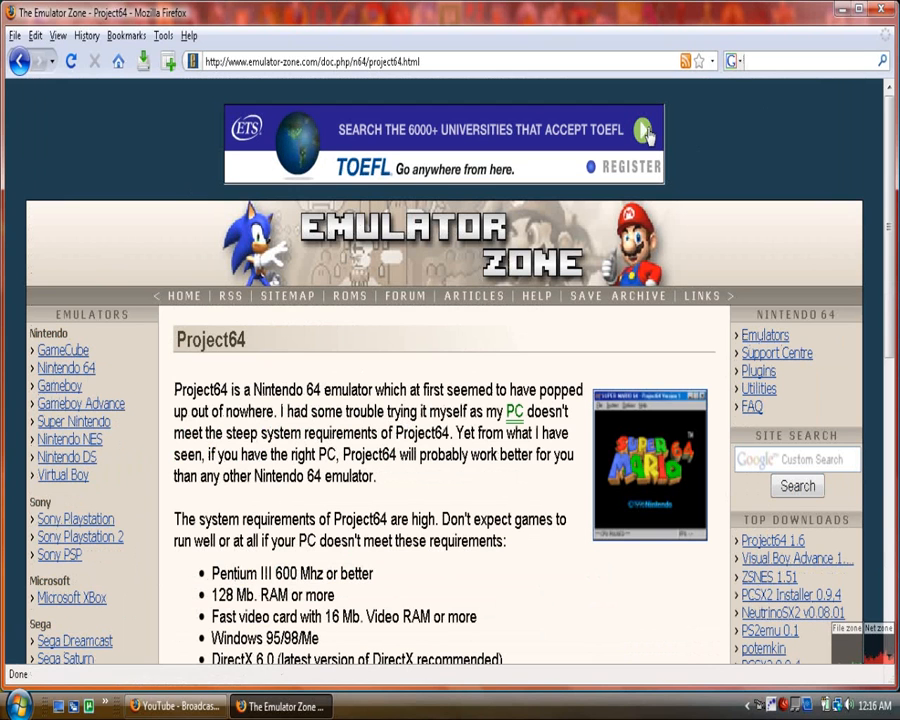
{"action": "mouse_move", "coordinate": [696, 172]}
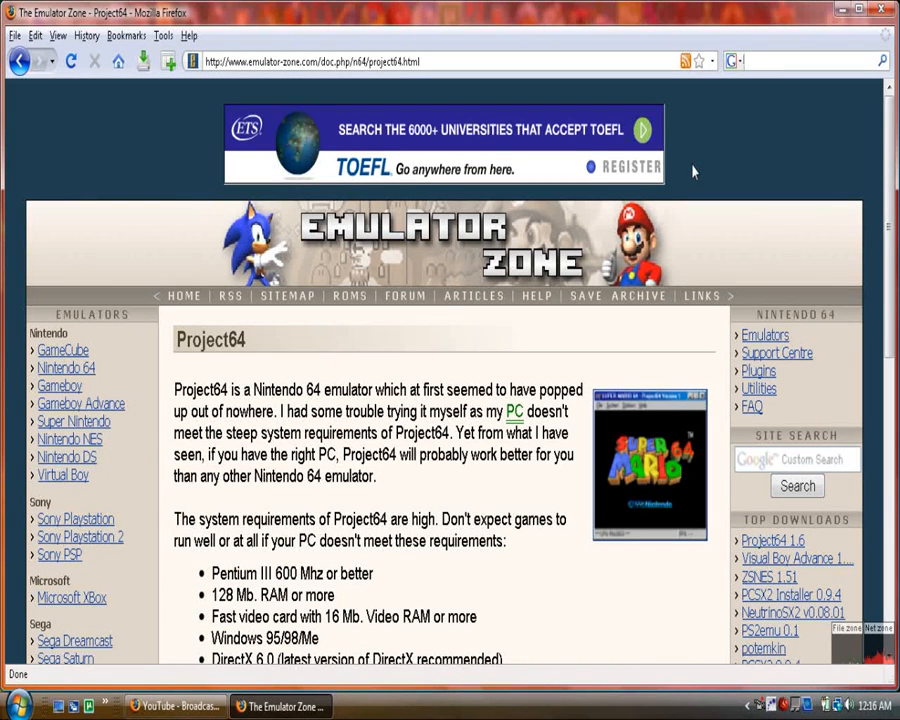
{"action": "type", "text": "rom"}
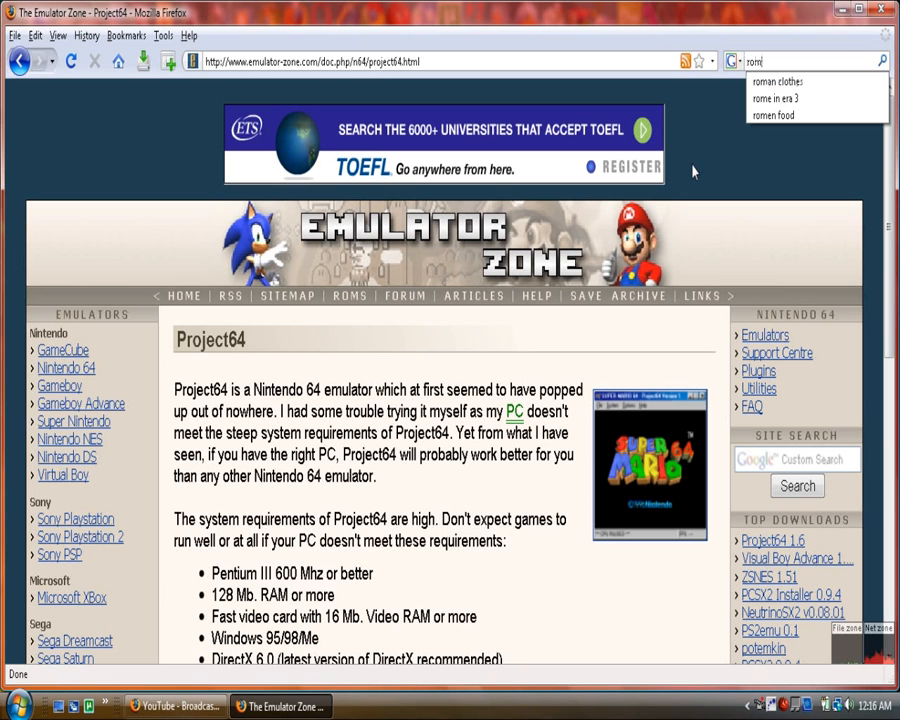
{"action": "mouse_move", "coordinate": [790, 120]}
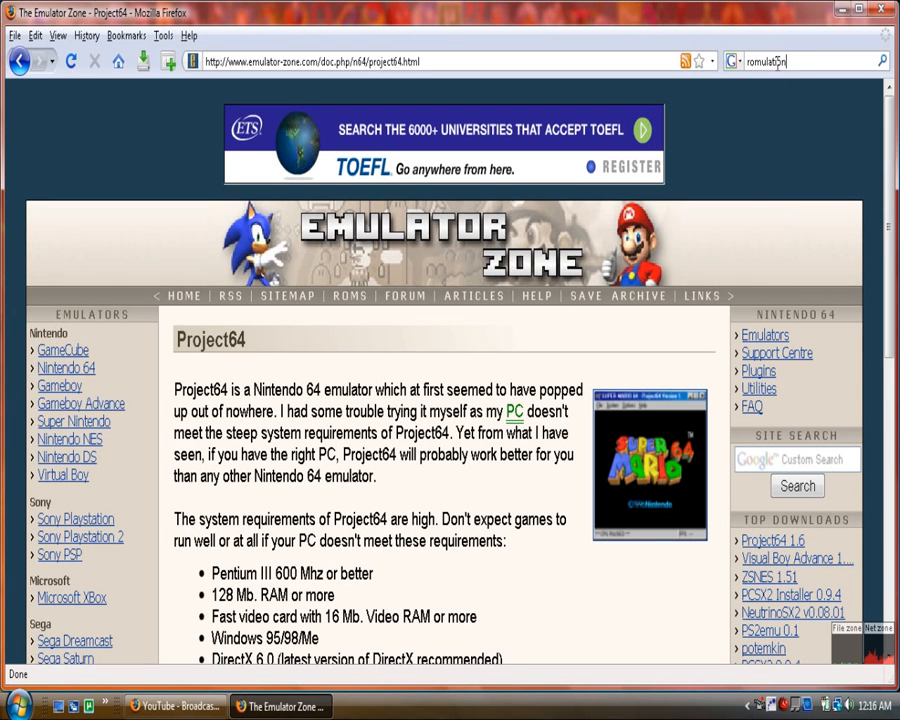
{"action": "type", "text": ".net"}
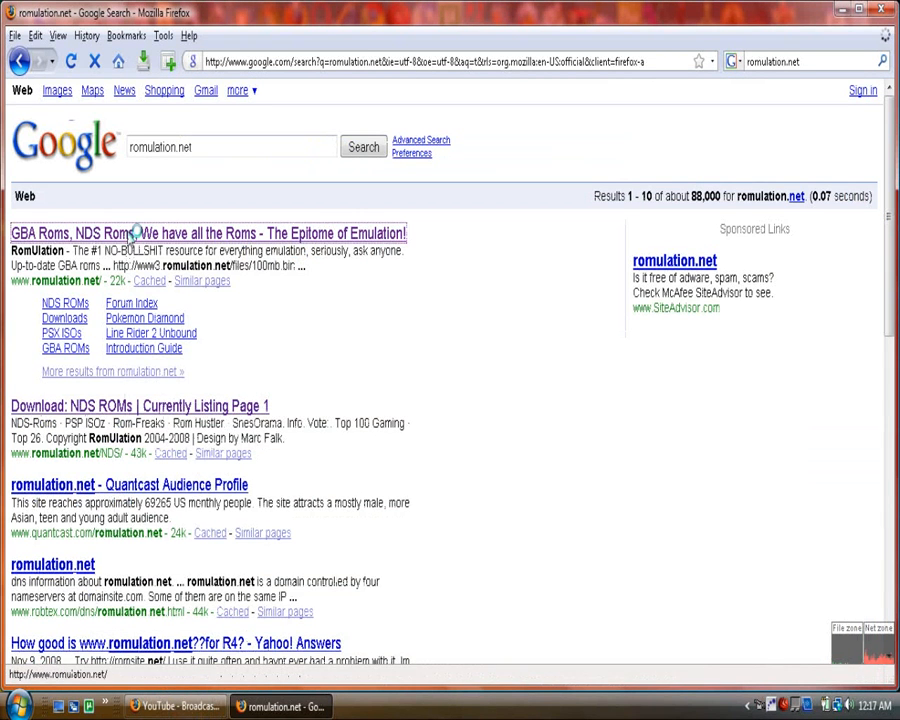
- Open RomUlation from the results and go to its Downloads section
{"action": "left_click", "coordinate": [130, 234]}
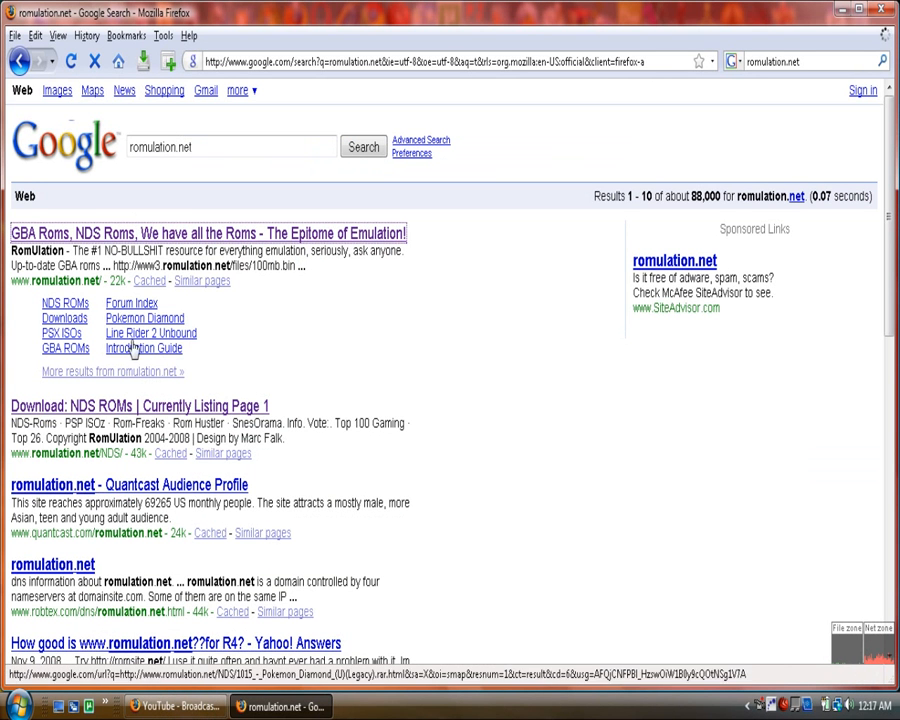
{"action": "left_click", "coordinate": [208, 234]}
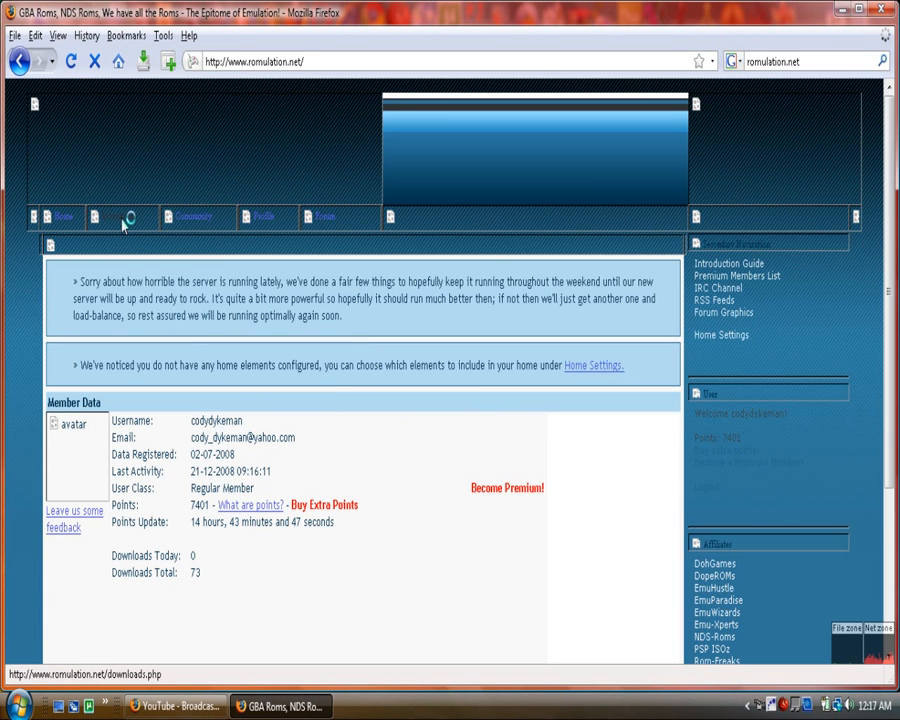
{"action": "left_click", "coordinate": [120, 218]}
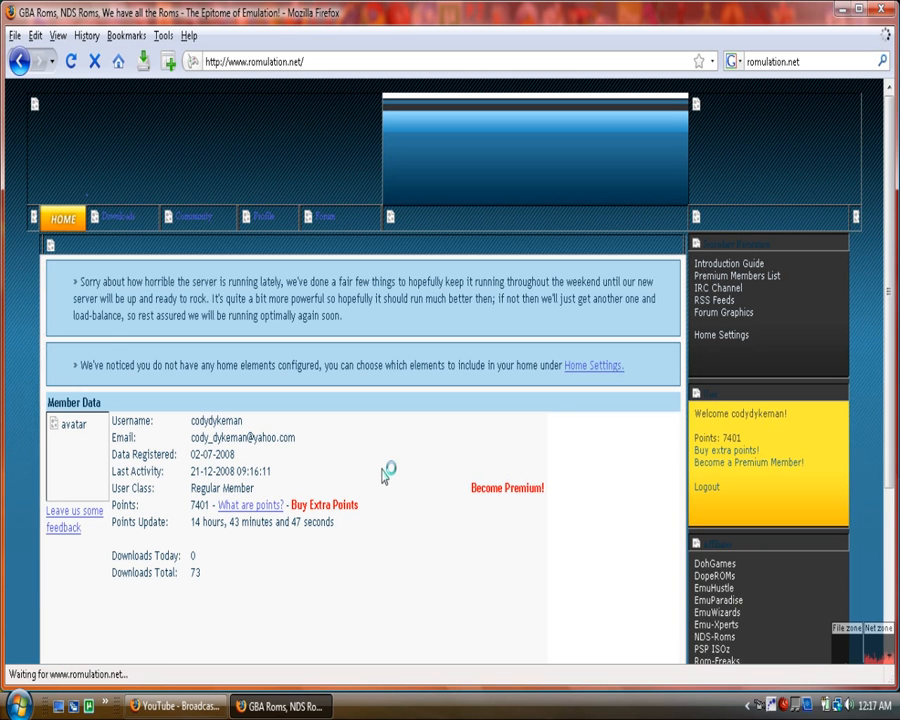
{"action": "left_click", "coordinate": [122, 216]}
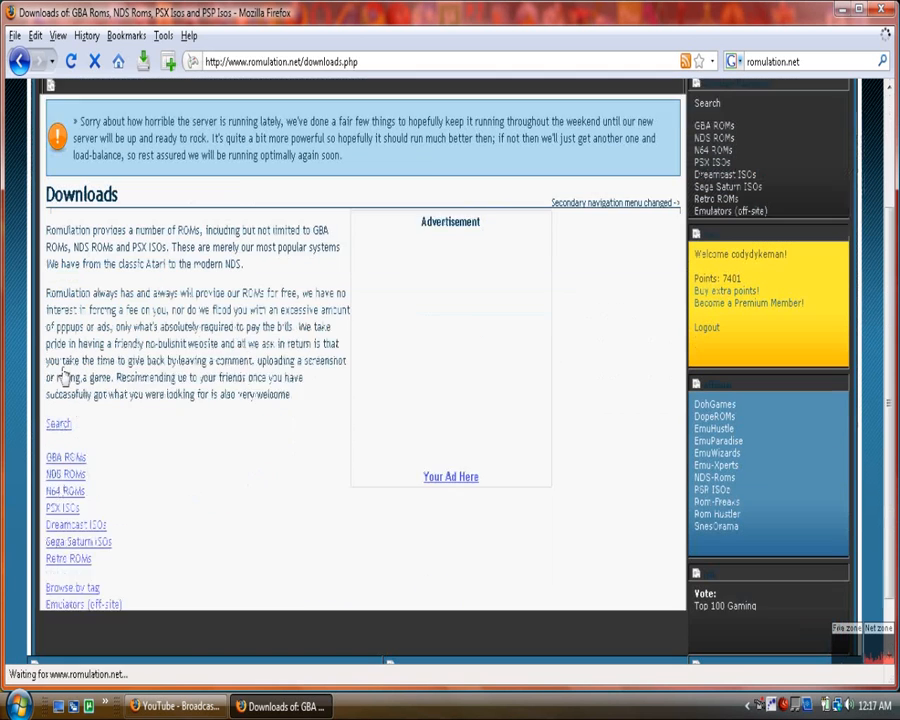
- Glance at the YouTube upload window, then return to the N64 ROM downloads page
{"action": "scroll", "scroll_direction": "down", "scroll_amount": 3}
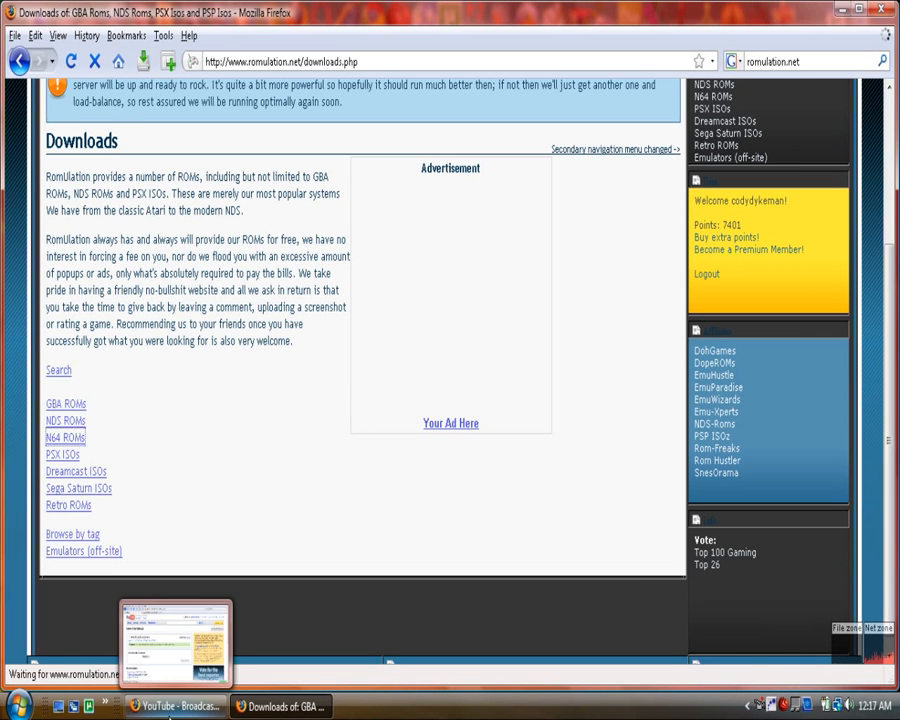
{"action": "left_click", "coordinate": [170, 640]}
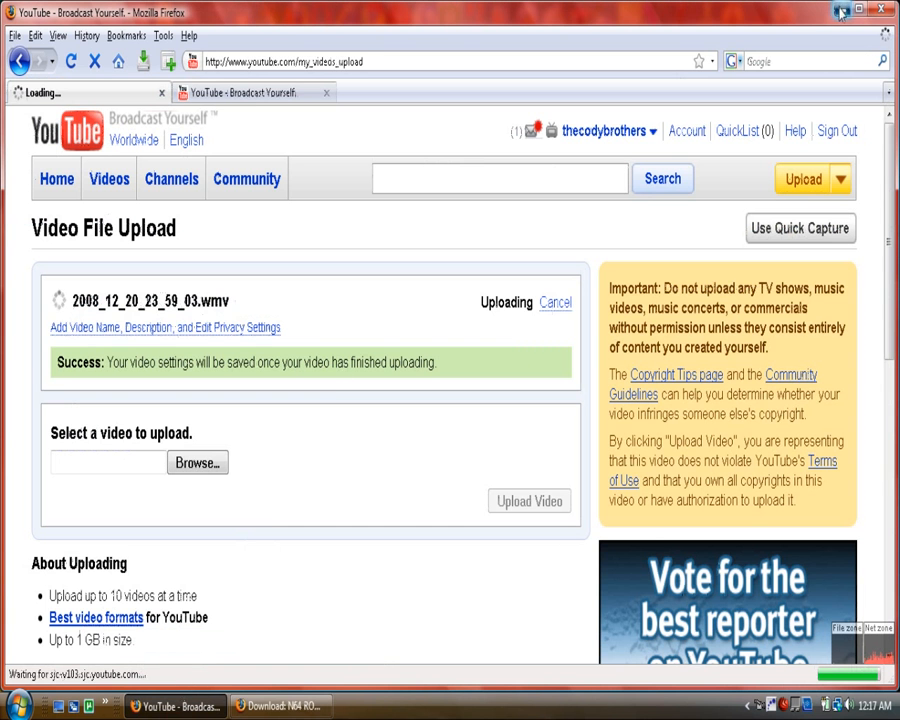
{"action": "left_click", "coordinate": [280, 704]}
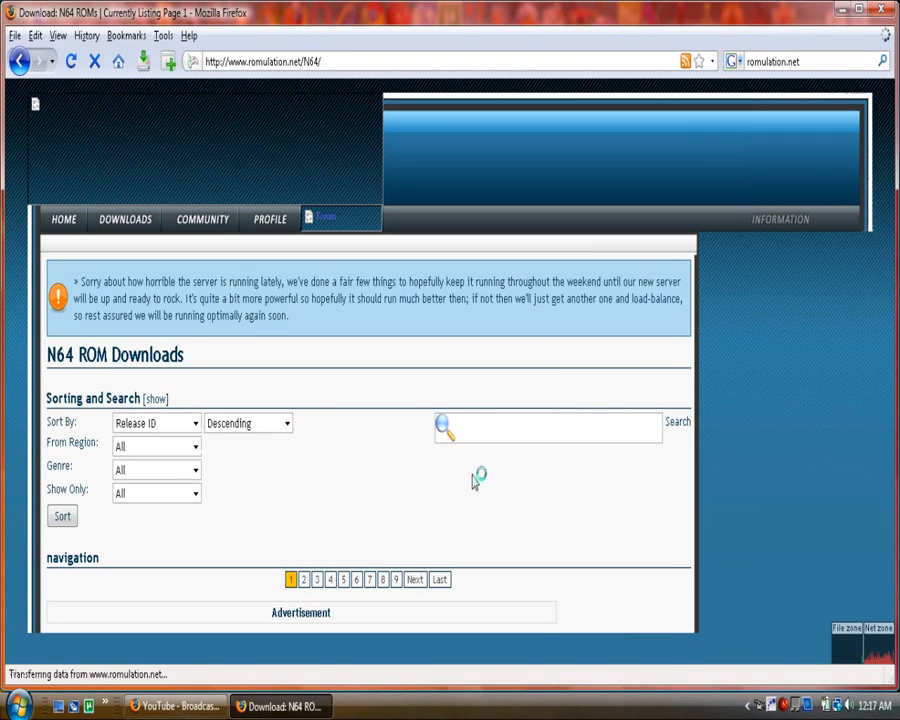
- Search the N64 ROMs for 'mario', correcting the 'marjo' typo first
{"action": "scroll", "scroll_direction": "down", "scroll_amount": 3}
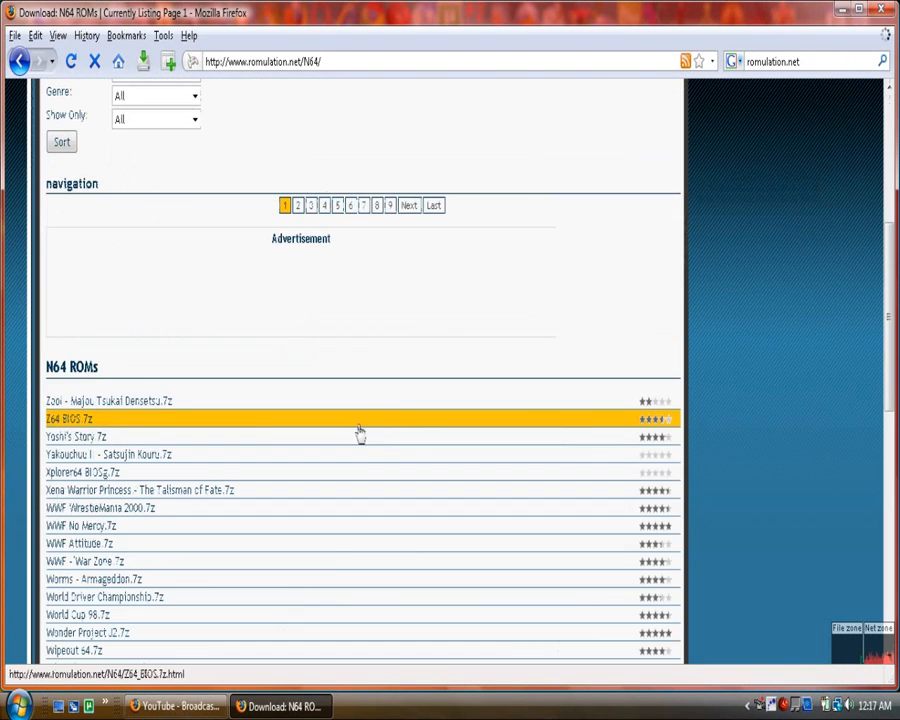
{"action": "left_click", "coordinate": [68, 418]}
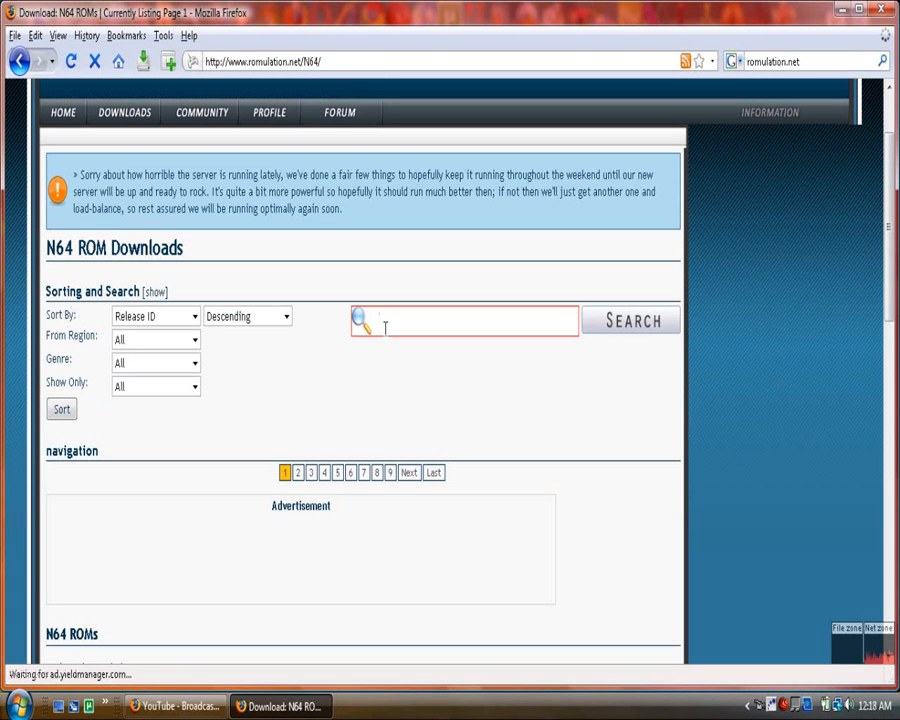
{"action": "type", "text": "marjo"}
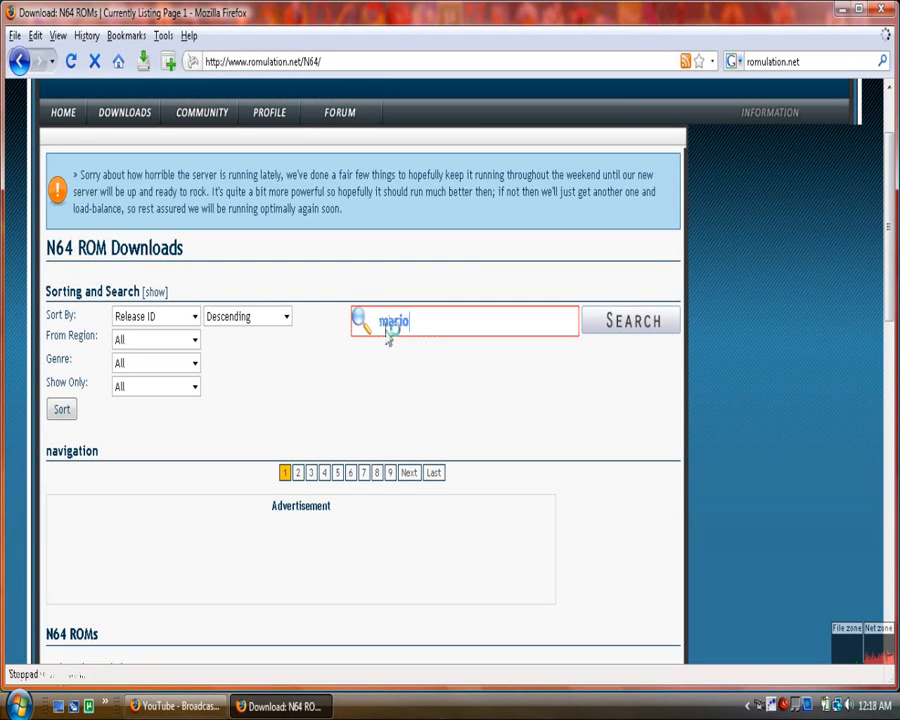
{"action": "left_click", "coordinate": [632, 320]}
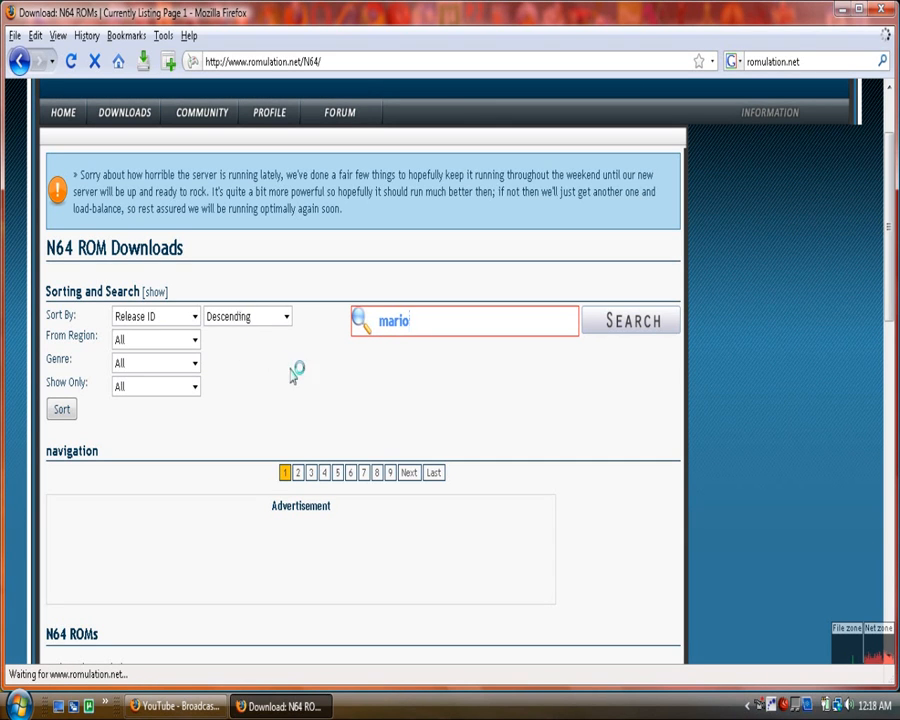
{"action": "left_click", "coordinate": [634, 320]}
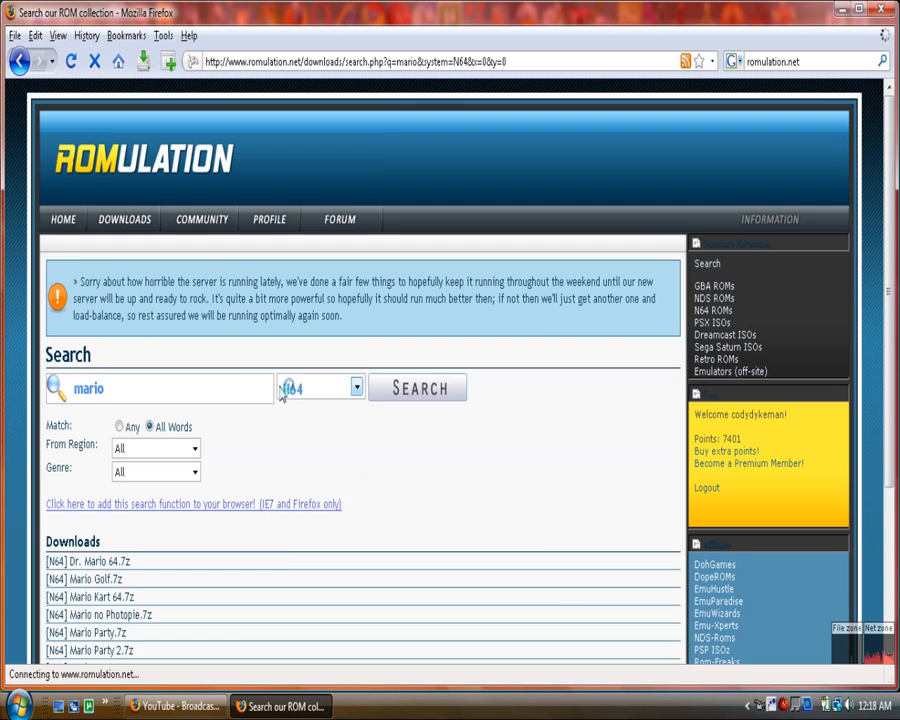
- Open the Mario Golf.7z ROM page from the search results
{"action": "scroll", "scroll_direction": "down", "scroll_amount": 3}
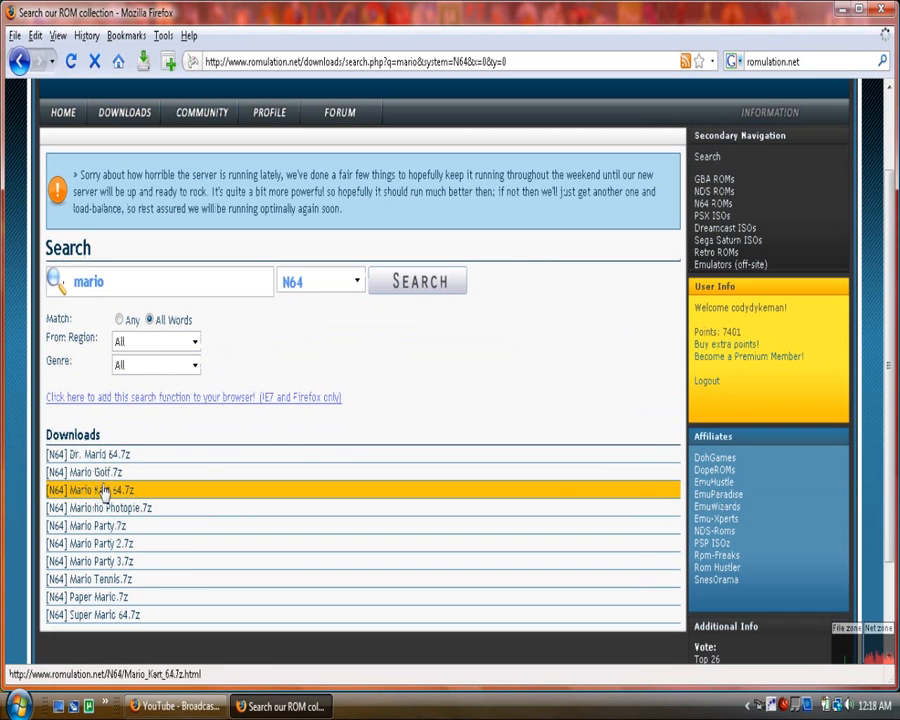
{"action": "mouse_move", "coordinate": [104, 472]}
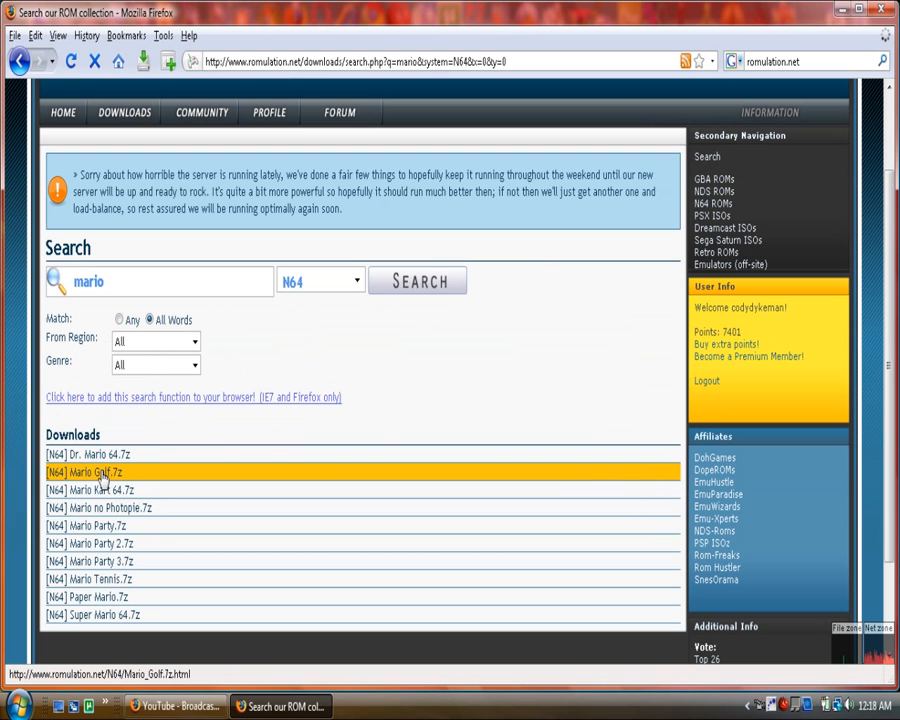
{"action": "mouse_move", "coordinate": [158, 528]}
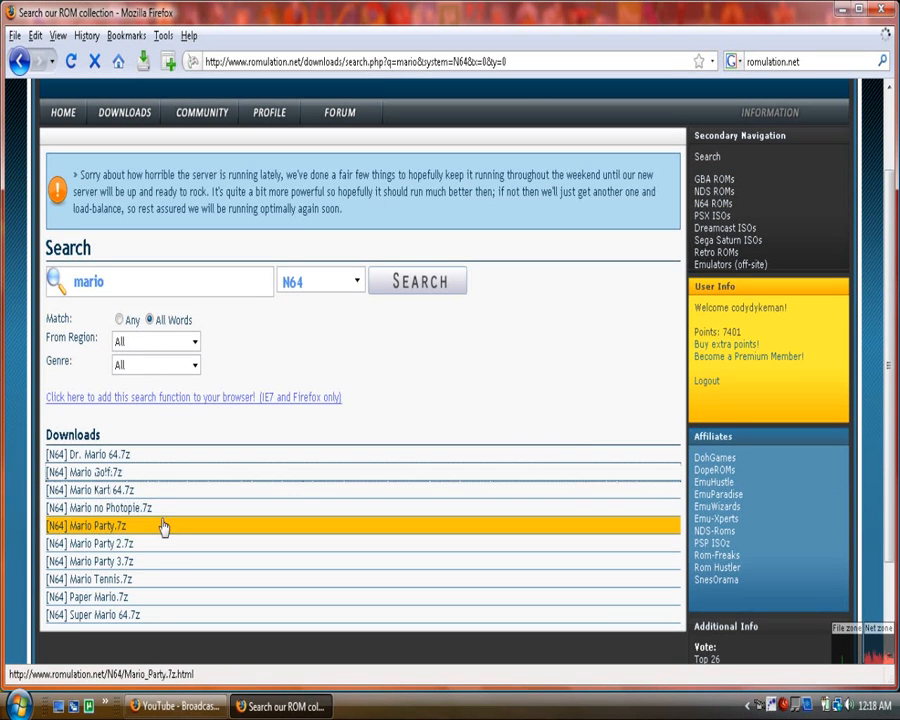
{"action": "left_click", "coordinate": [96, 524]}
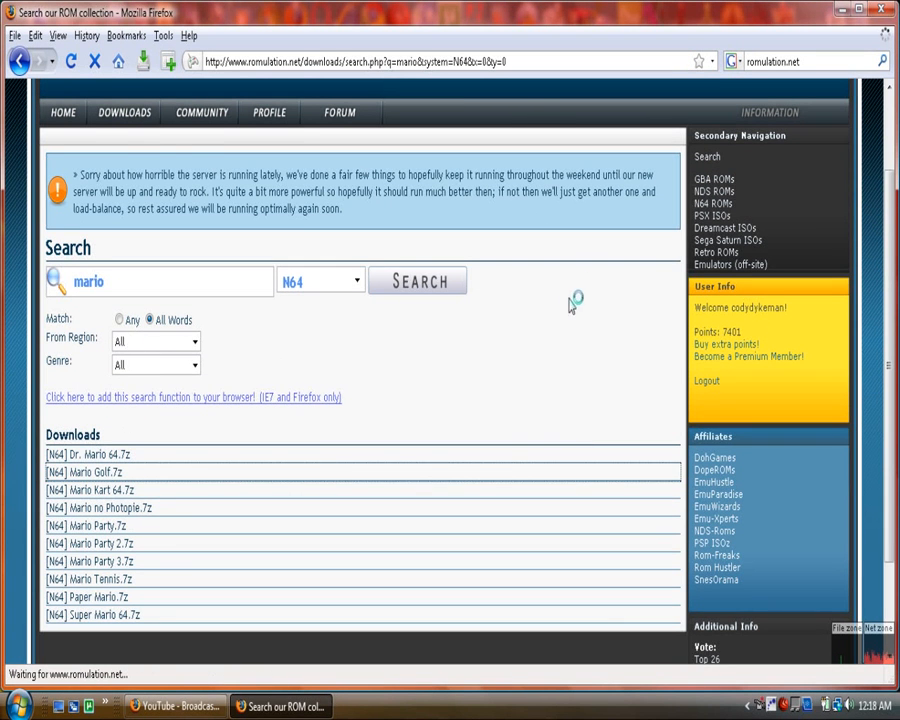
{"action": "left_click", "coordinate": [88, 470]}
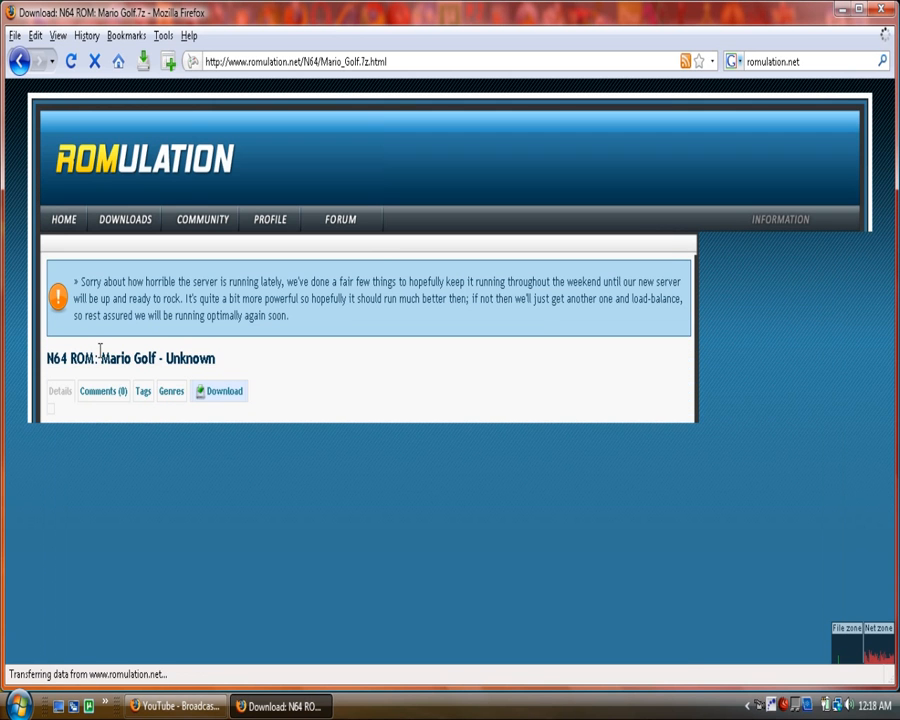
- View the Mario Golf download page, then minimise Firefox to the desktop
{"action": "scroll", "scroll_direction": "down", "scroll_amount": 3}
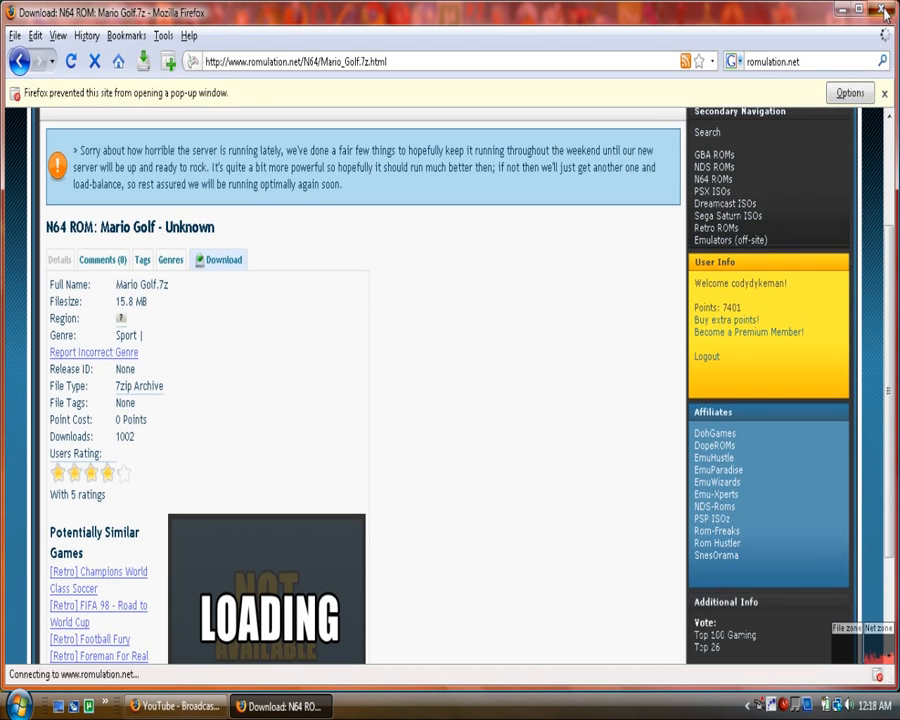
{"action": "left_click", "coordinate": [882, 12]}
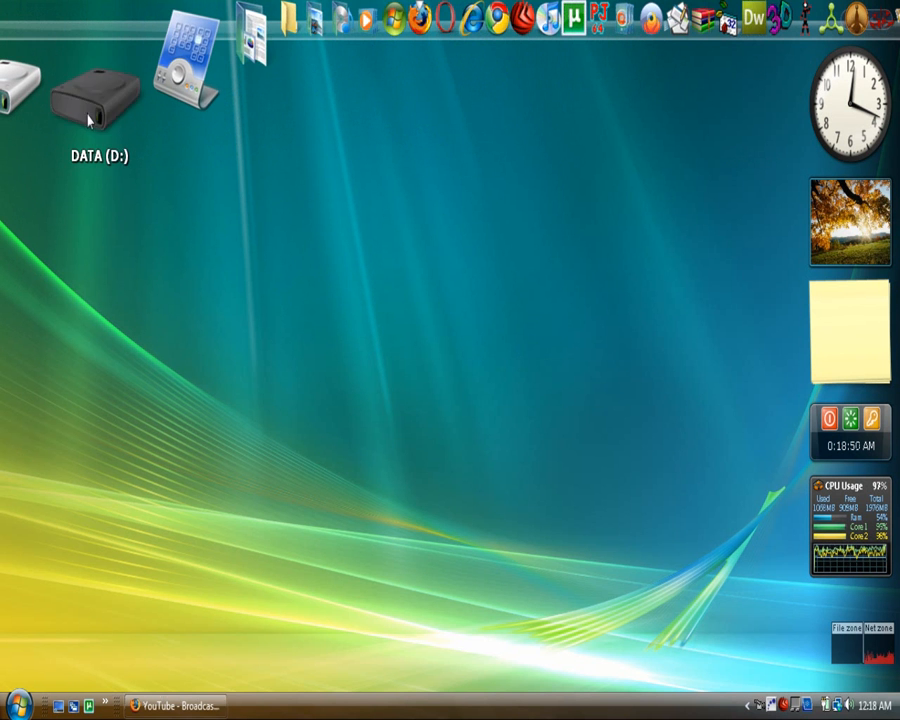
- Browse DATA (D:) into the Games folder toward the N64 ROMs, then launch Project64
{"action": "double_click", "coordinate": [90, 90]}
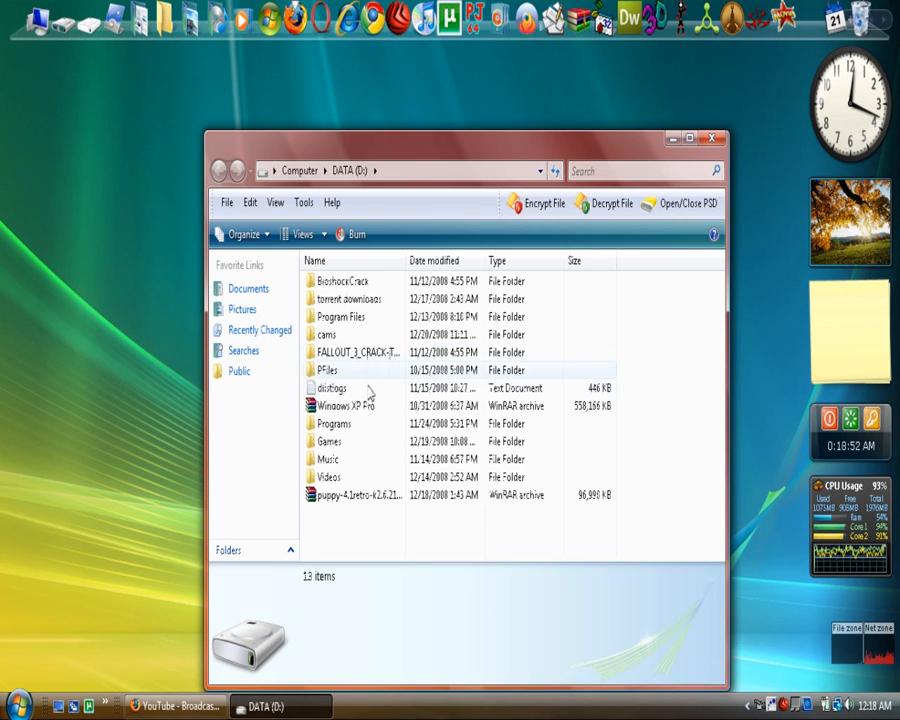
{"action": "double_click", "coordinate": [328, 442]}
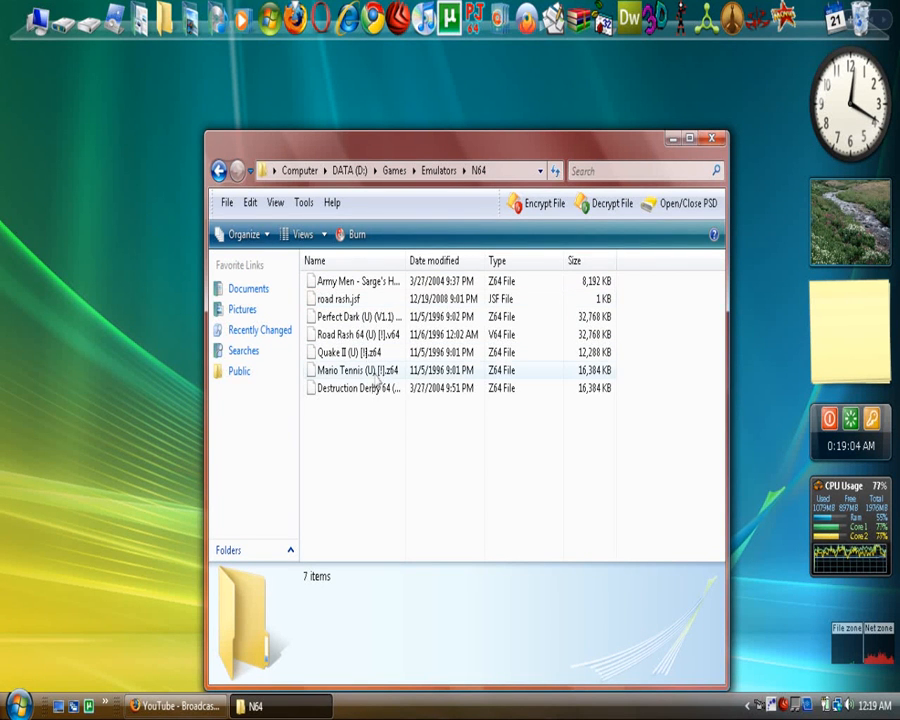
{"action": "mouse_move", "coordinate": [356, 352]}
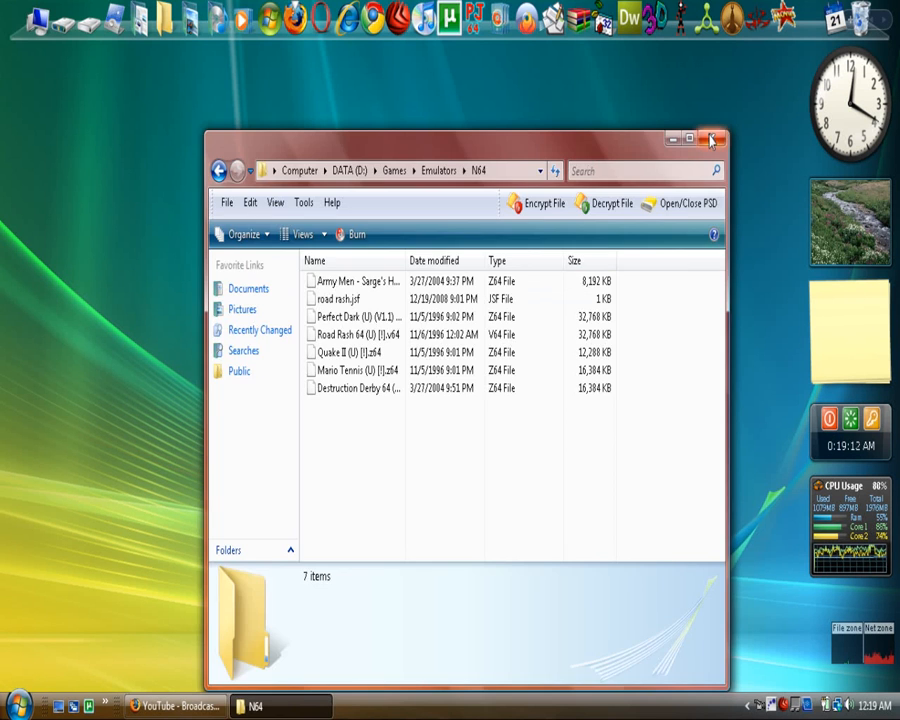
{"action": "left_click", "coordinate": [714, 140]}
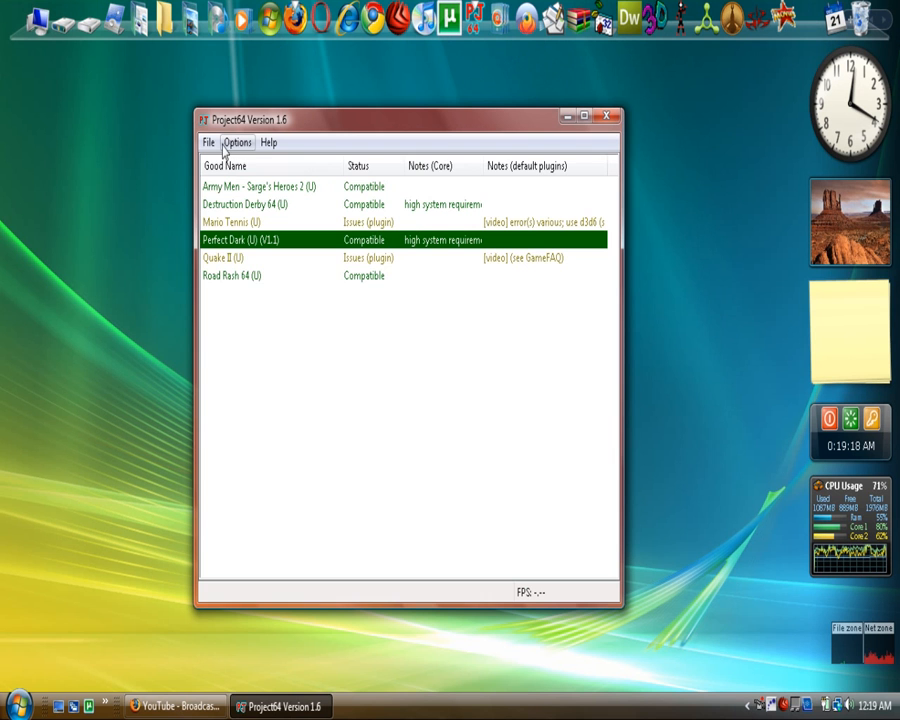
- Choose the Emulators\N64 folder as Project64's ROM directory via File > Choose Rom Directory
{"action": "left_click", "coordinate": [210, 142]}
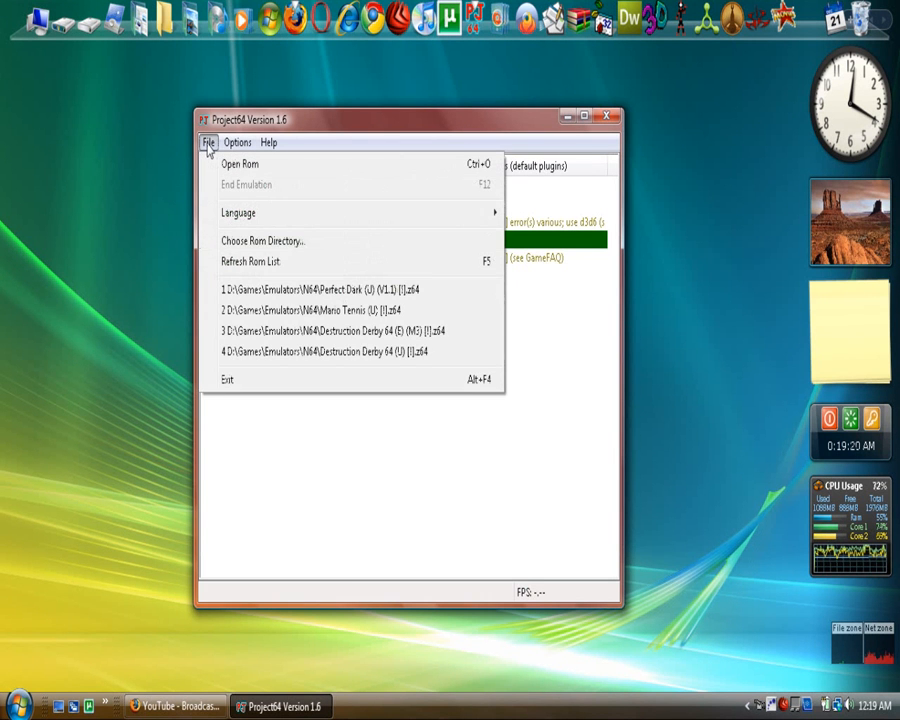
{"action": "mouse_move", "coordinate": [264, 246]}
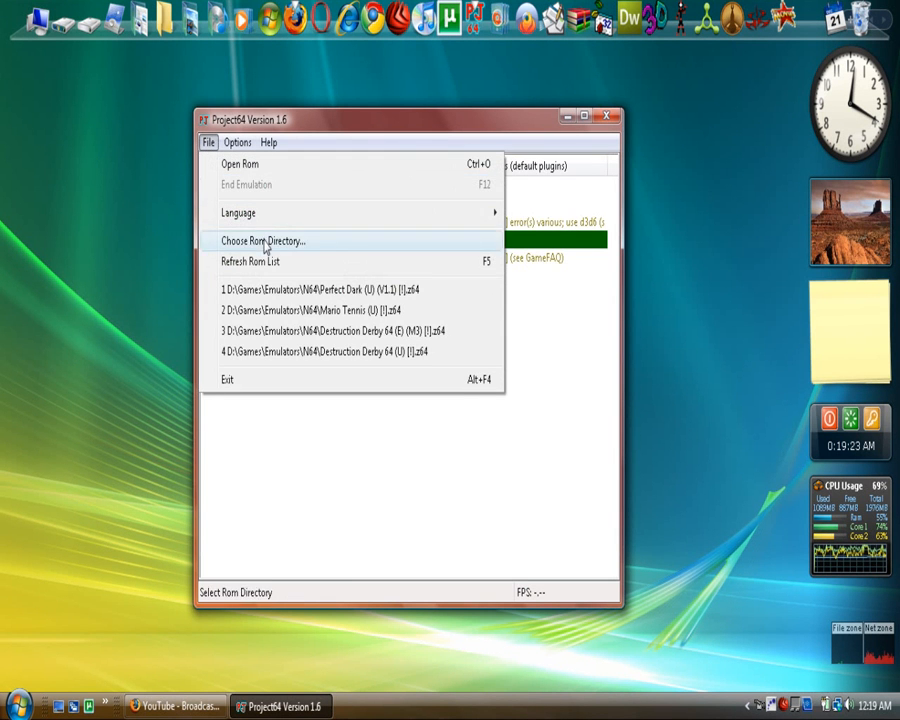
{"action": "left_click", "coordinate": [268, 240]}
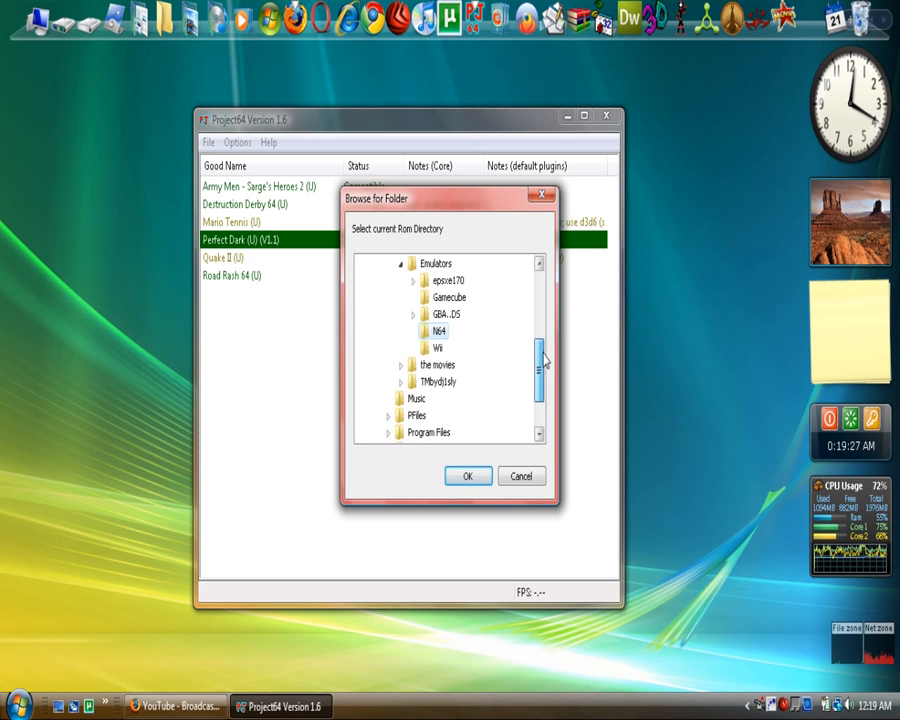
{"action": "left_click", "coordinate": [468, 476]}
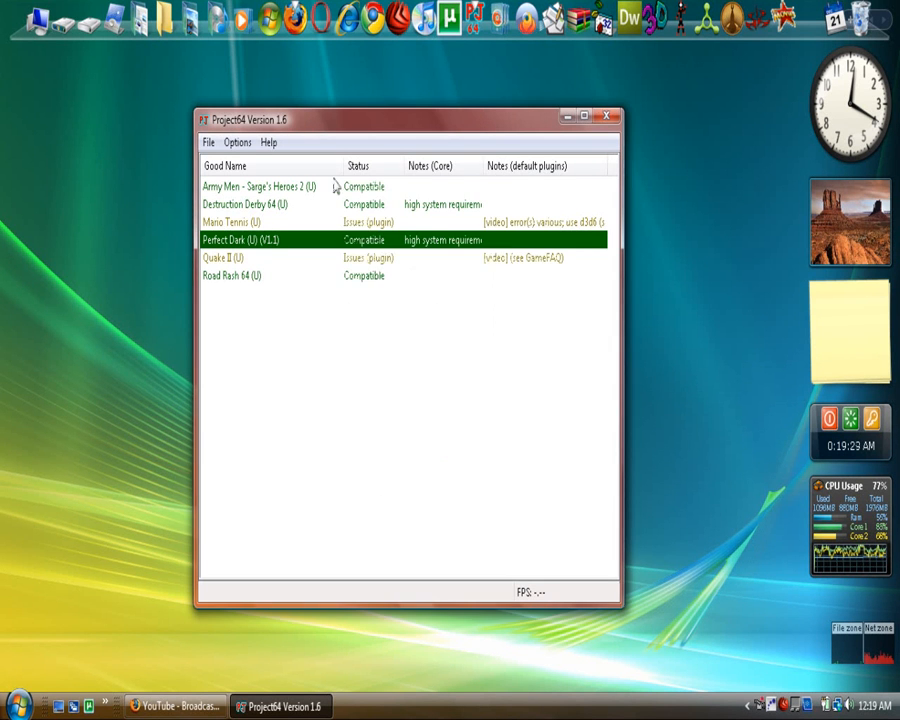
- Review the ROM list and close Project64, returning to the desktop
{"action": "left_click", "coordinate": [212, 142]}
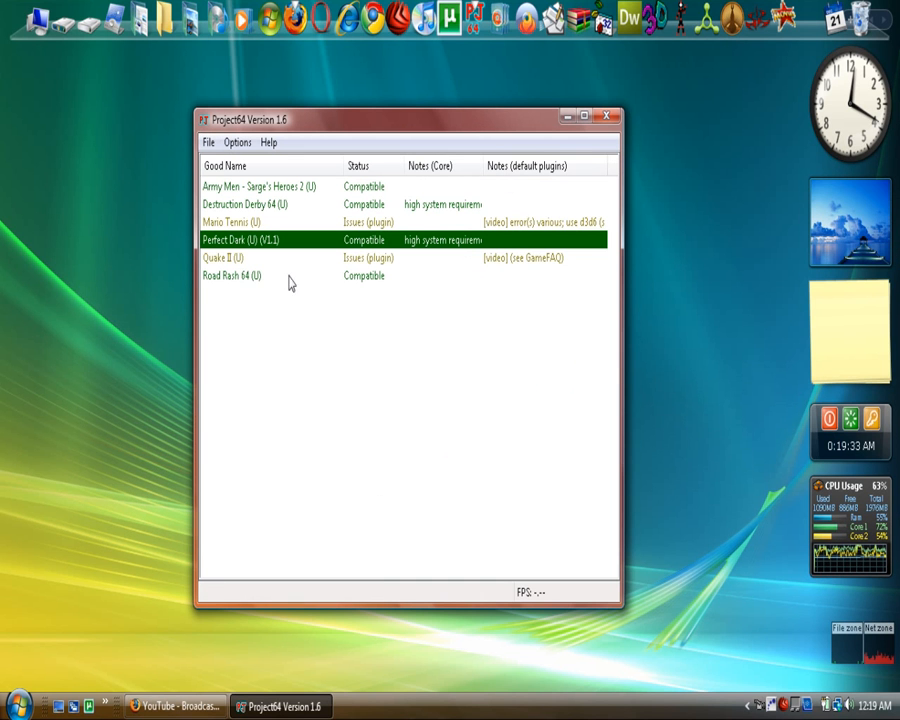
{"action": "mouse_move", "coordinate": [756, 268]}
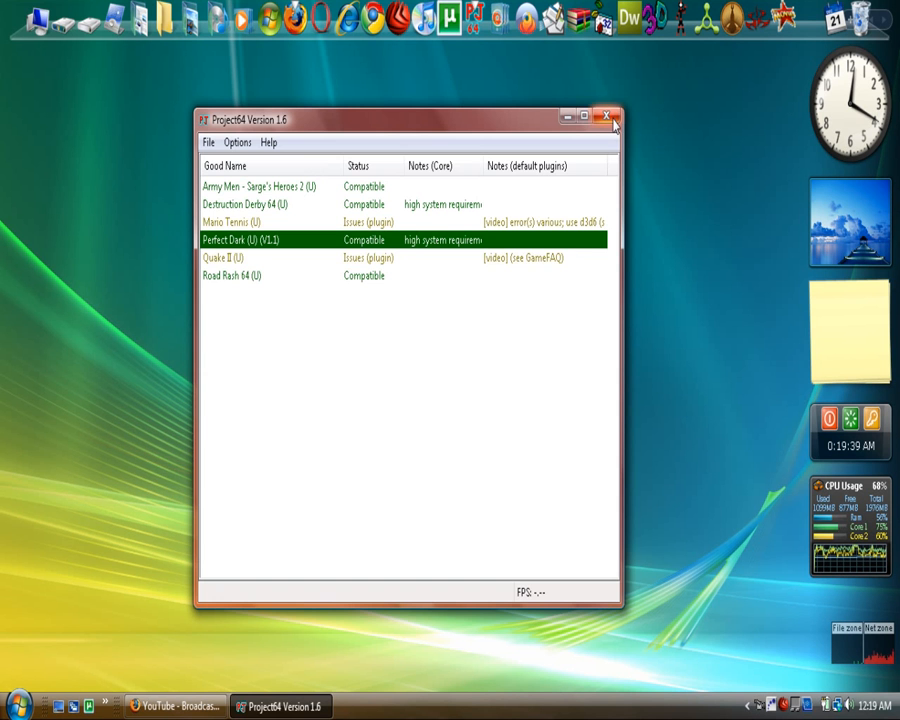
{"action": "left_click", "coordinate": [608, 116]}
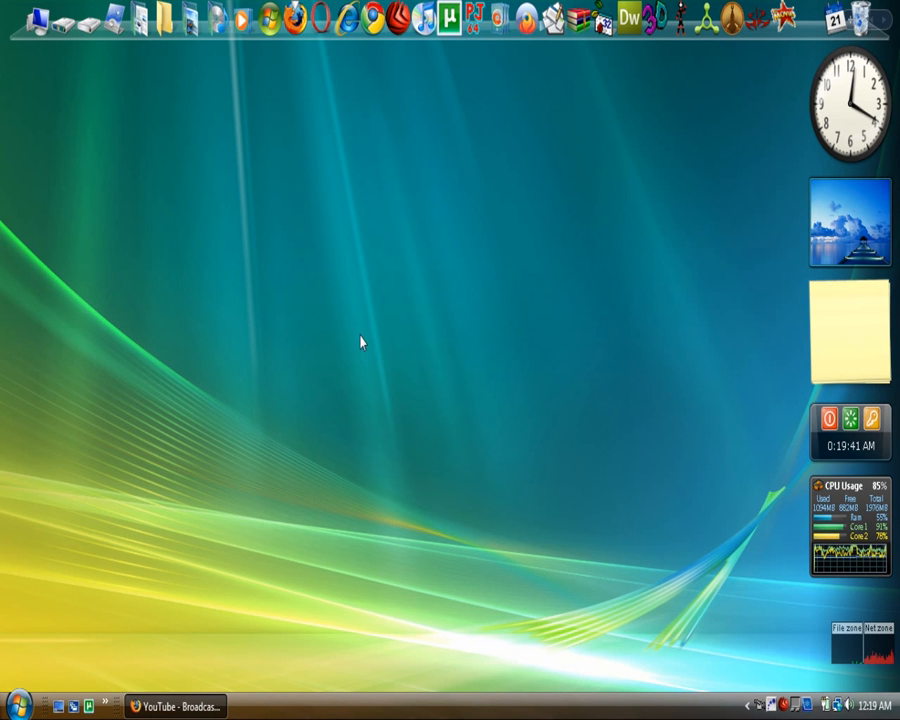